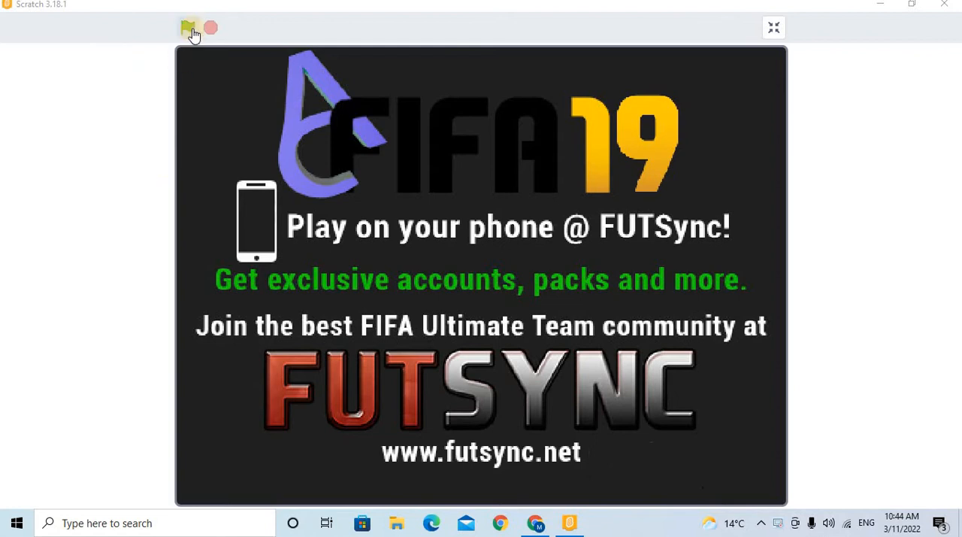
Run the FIFA 19 simulator, start a new game and enter the team name 'Basi'.
{"action": "left_click", "coordinate": [190, 28]}
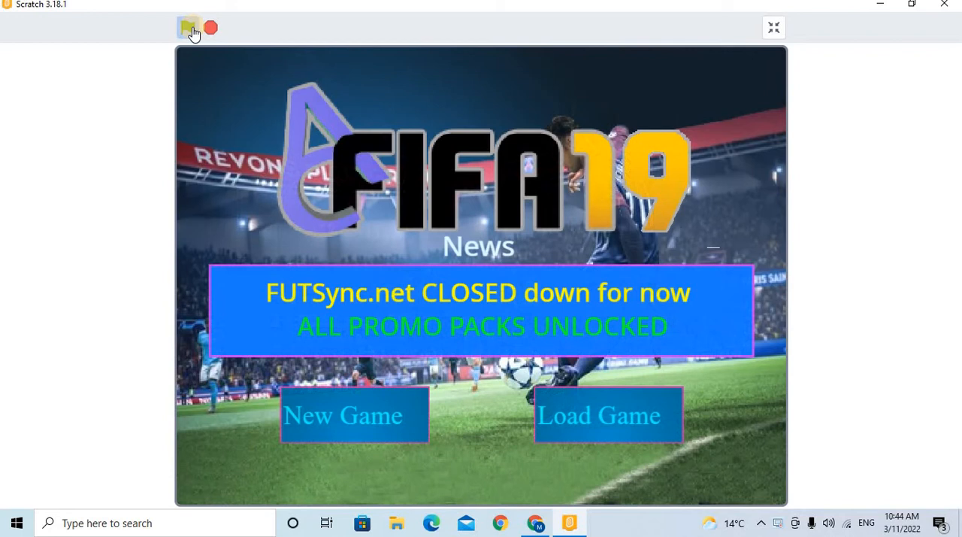
{"action": "left_click", "coordinate": [188, 27]}
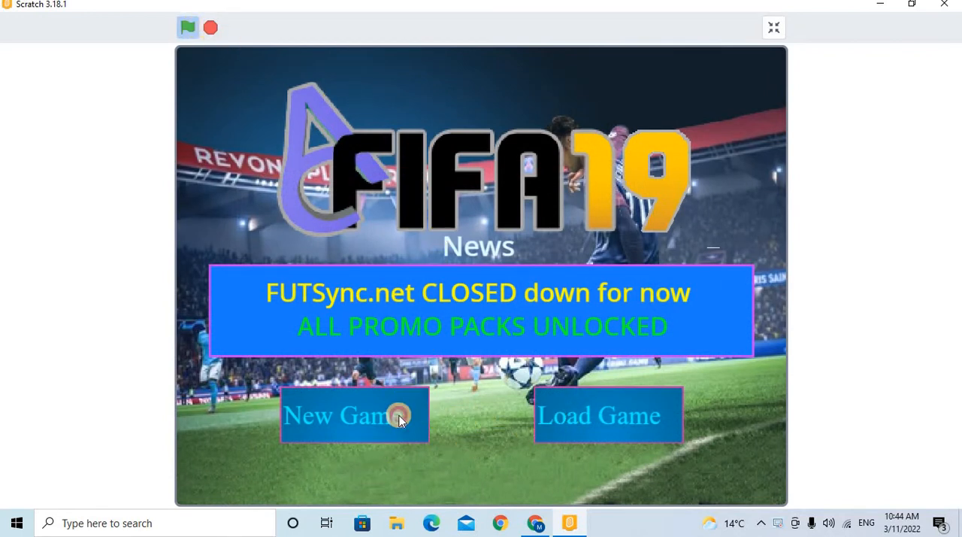
{"action": "left_click", "coordinate": [355, 415]}
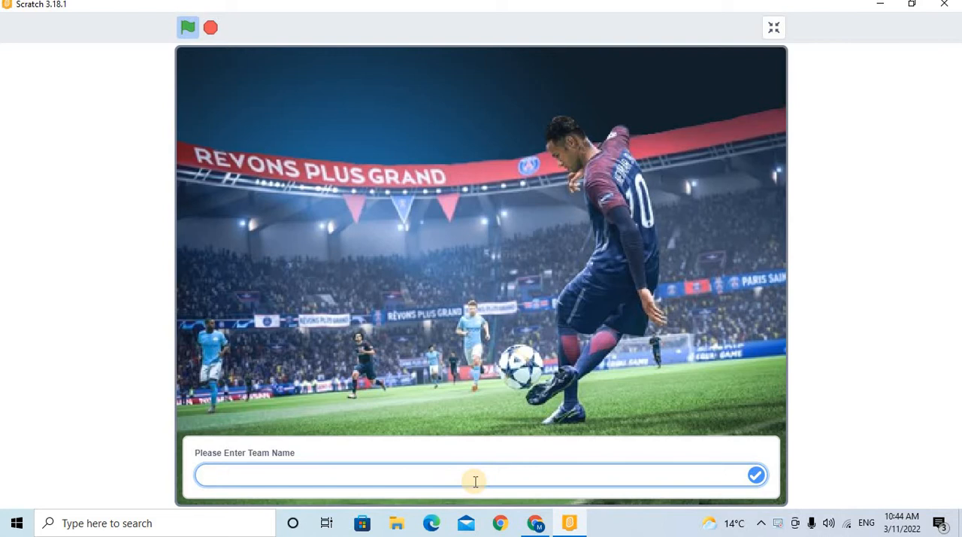
{"action": "type", "text": "Basi"}
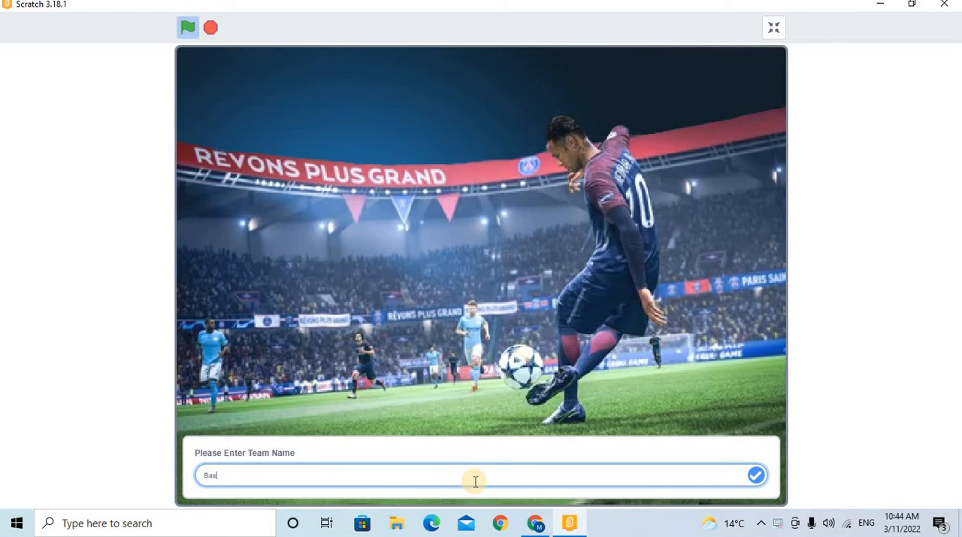
Confirm the team name and choose Real Madrid, reaching the main menu with 1600 coins.
{"action": "left_click", "coordinate": [755, 475]}
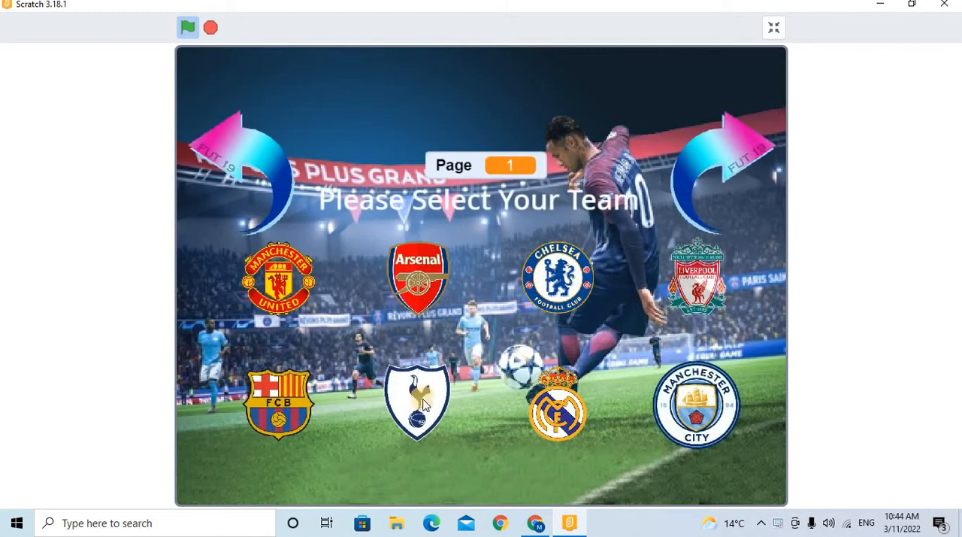
{"action": "mouse_move", "coordinate": [448, 263]}
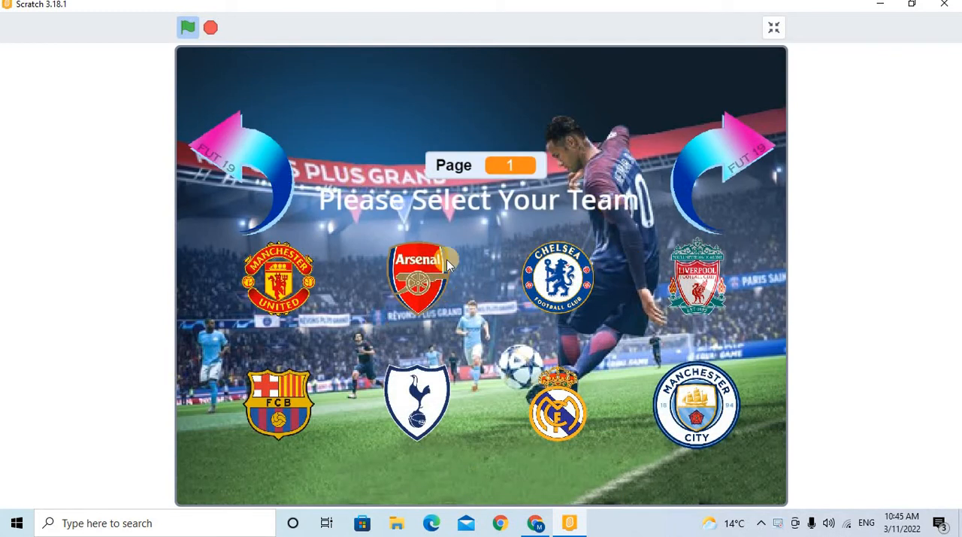
{"action": "left_click", "coordinate": [745, 146]}
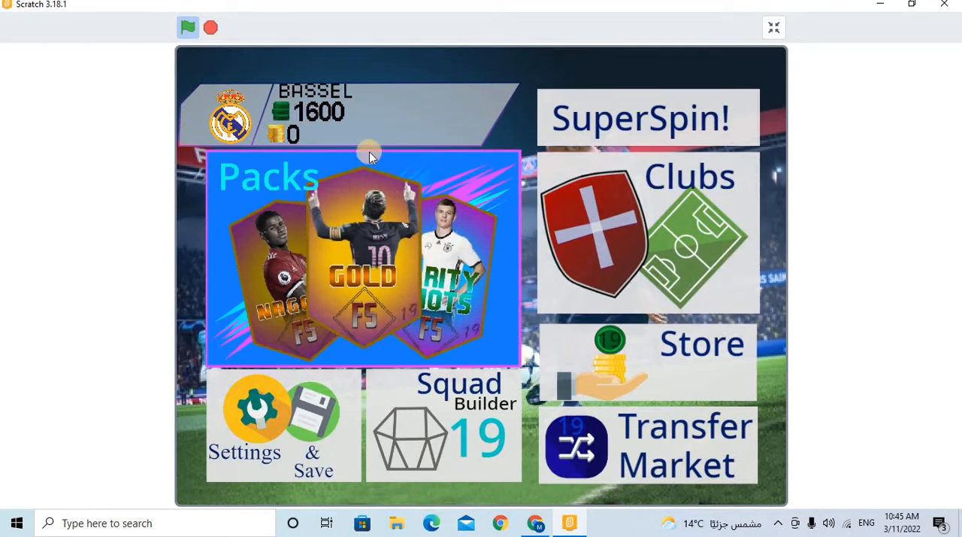
{"action": "mouse_move", "coordinate": [553, 214]}
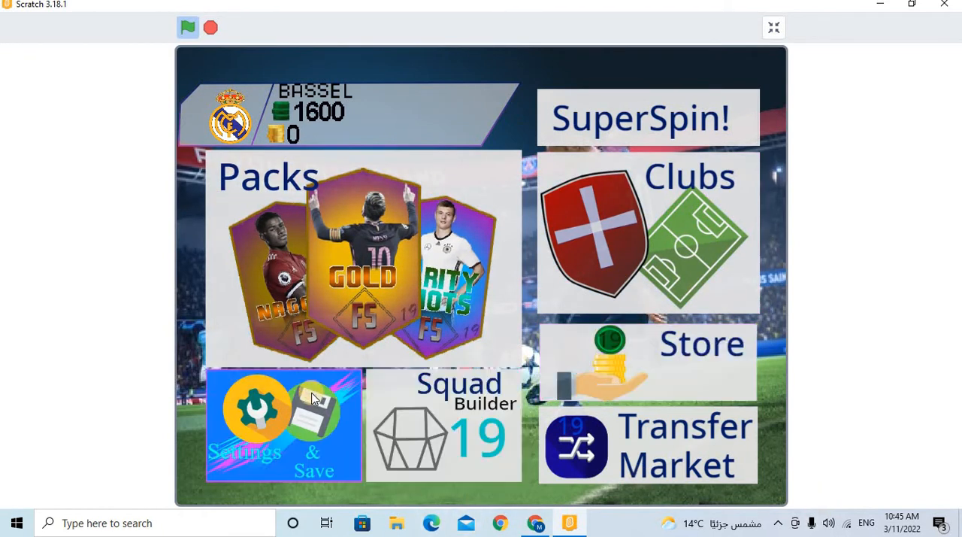
{"action": "mouse_move", "coordinate": [542, 173]}
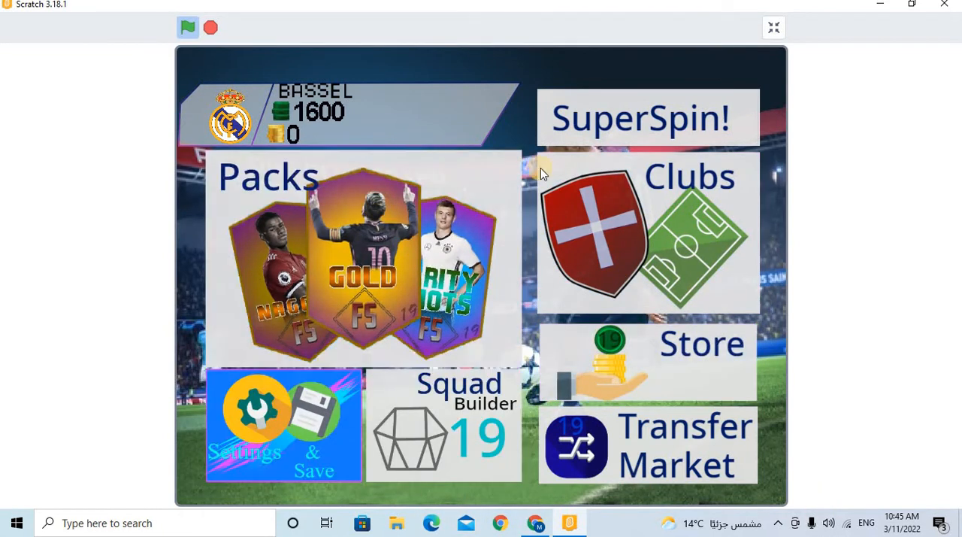
Open the Store screen listing points packs and the convert-all option.
{"action": "left_click", "coordinate": [647, 117]}
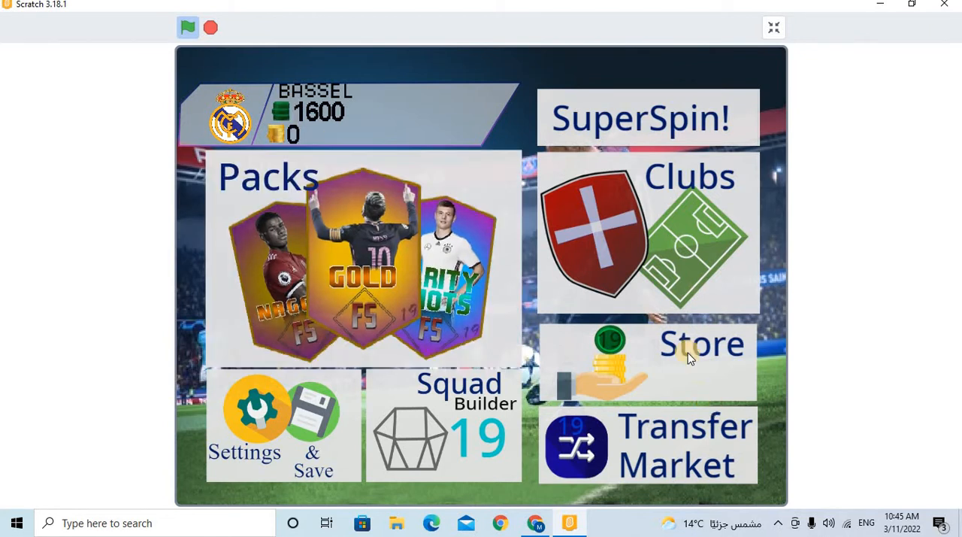
{"action": "left_click", "coordinate": [701, 343]}
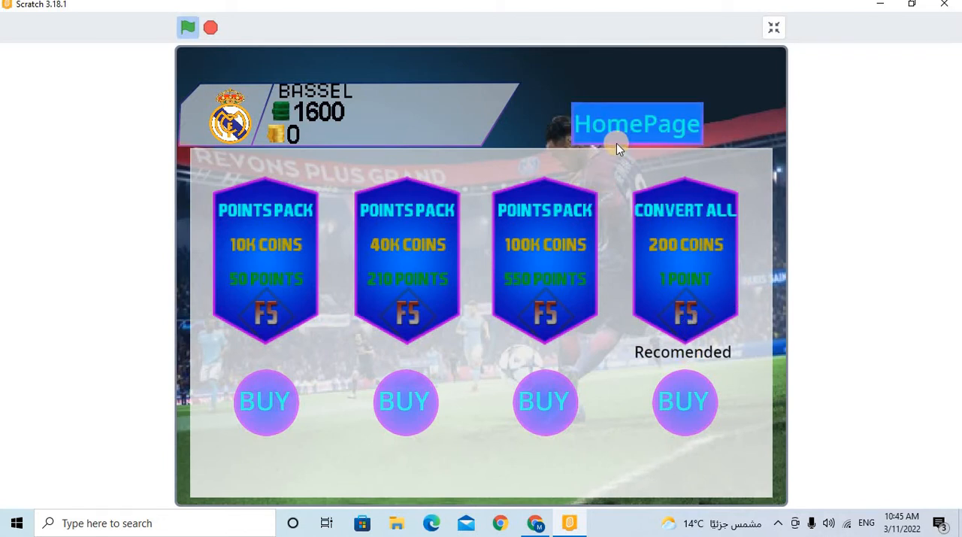
Return home and play a SuperSpin round that wins 4,000 points, raising the balance to 5600.
{"action": "left_click", "coordinate": [637, 123]}
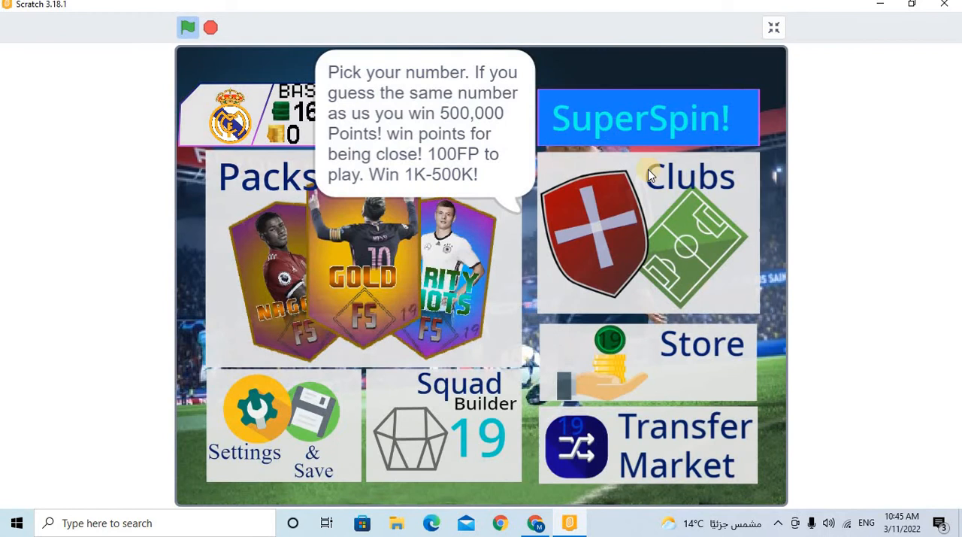
{"action": "mouse_move", "coordinate": [650, 146]}
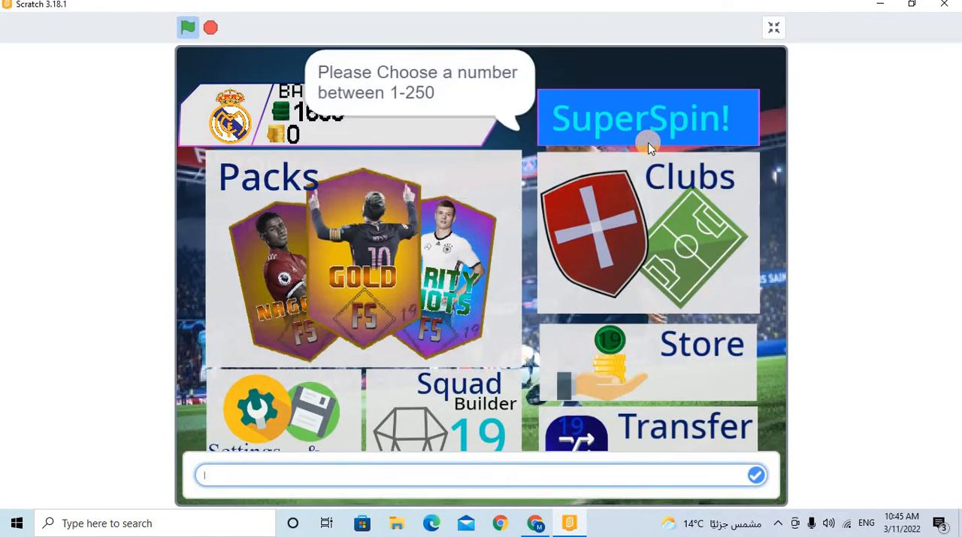
{"action": "mouse_move", "coordinate": [376, 130]}
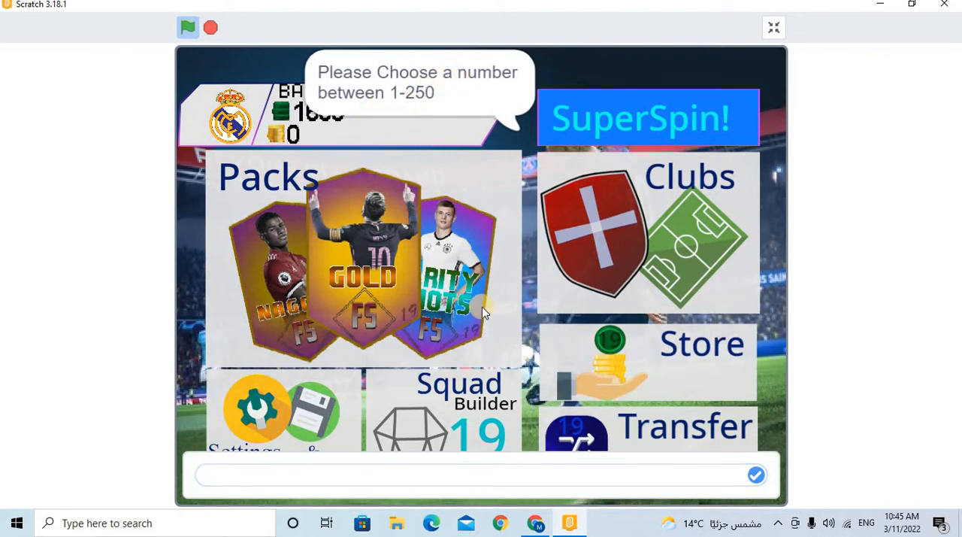
{"action": "left_click", "coordinate": [482, 475]}
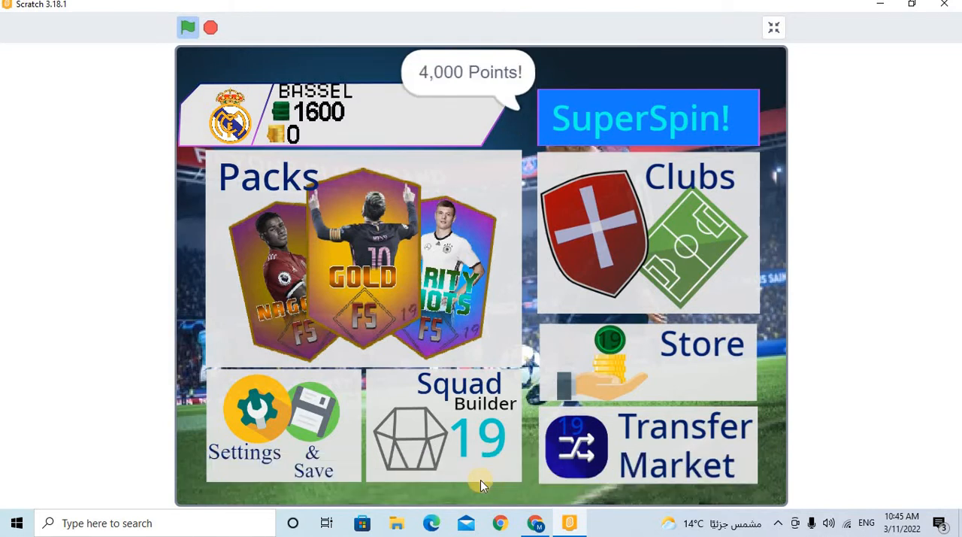
{"action": "mouse_move", "coordinate": [301, 195]}
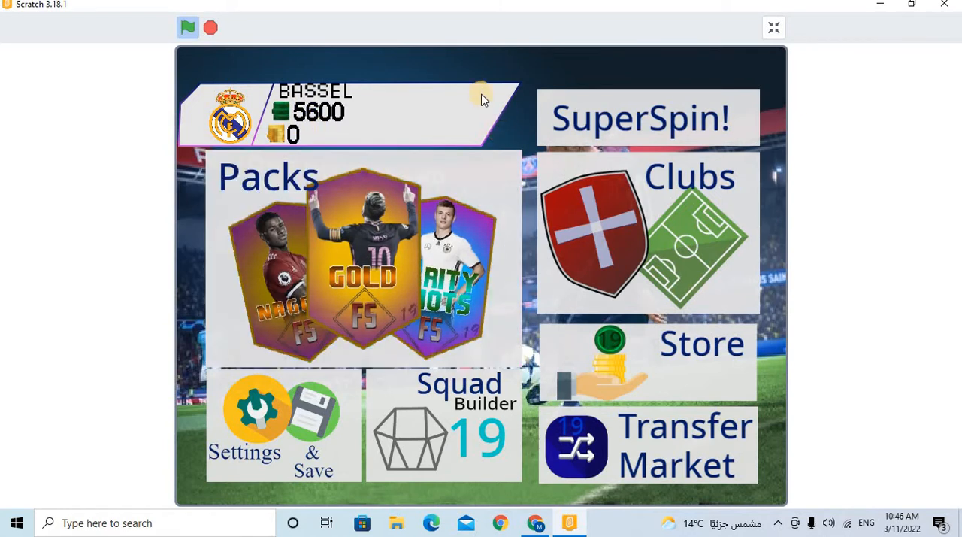
{"action": "mouse_move", "coordinate": [554, 124]}
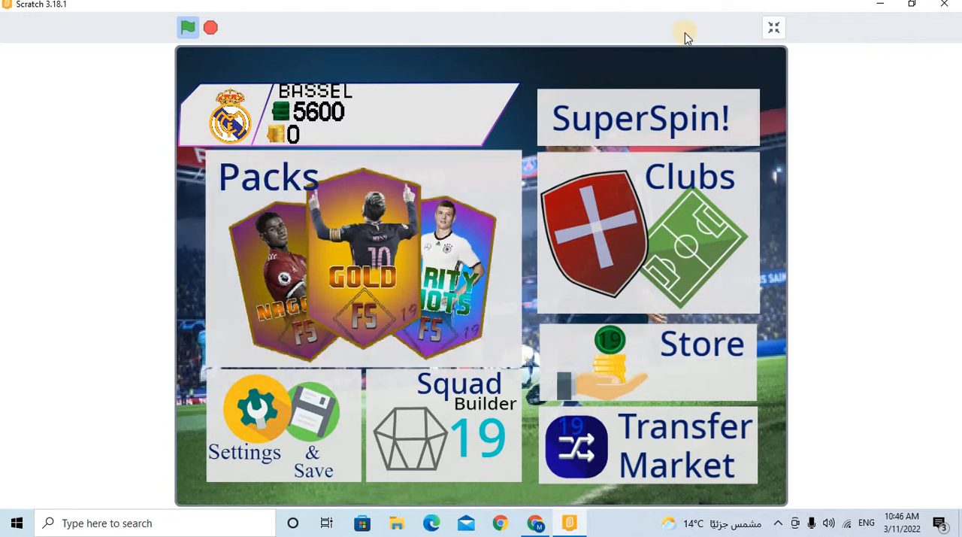
Leave full screen and edit the SuperSpin sprite's 2,500 and 4,000 point announcement messages.
{"action": "left_click", "coordinate": [773, 27]}
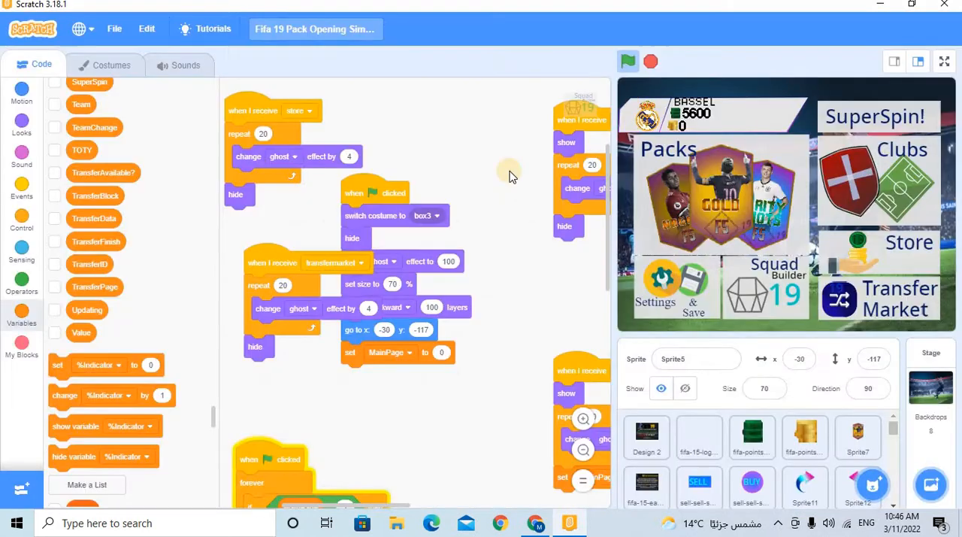
{"action": "left_click", "coordinate": [875, 118]}
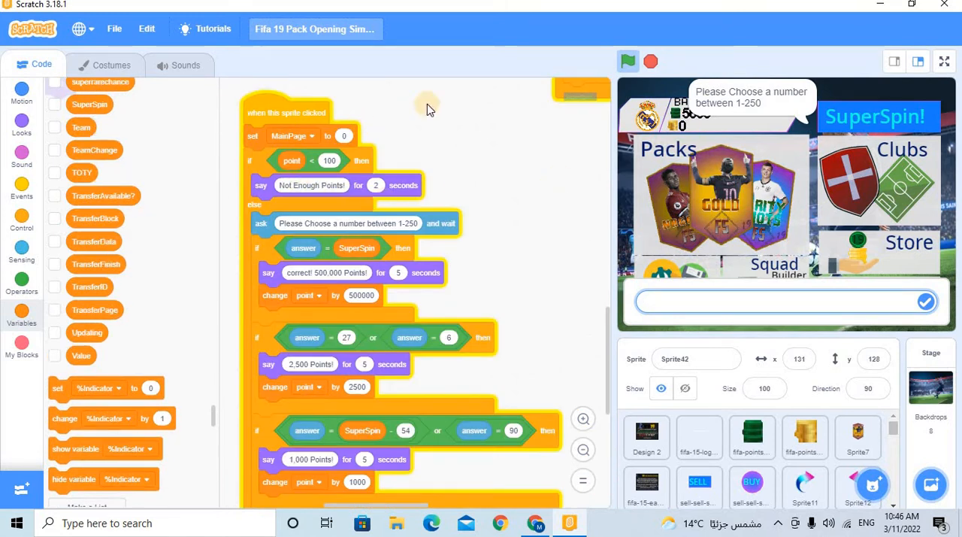
{"action": "mouse_move", "coordinate": [504, 304]}
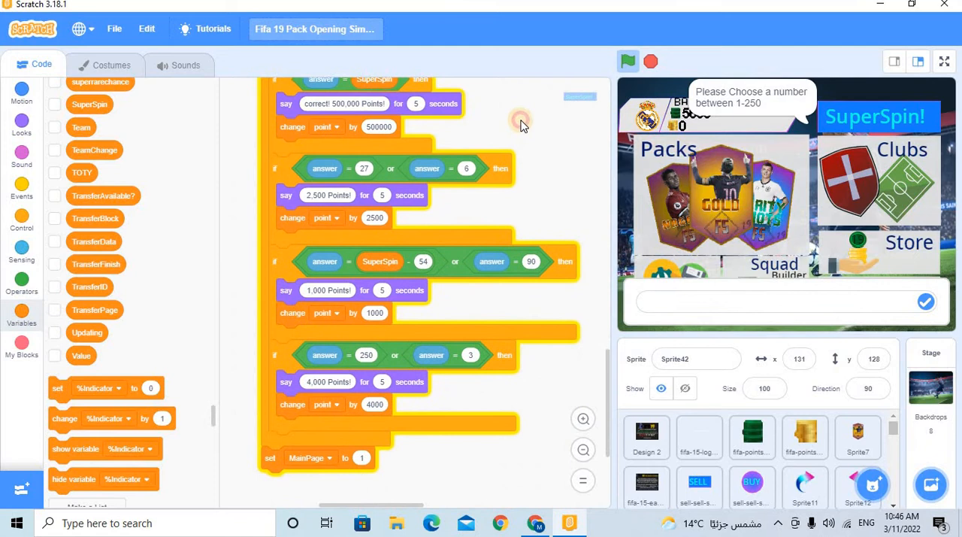
{"action": "scroll", "scroll_direction": "down", "scroll_amount": 3}
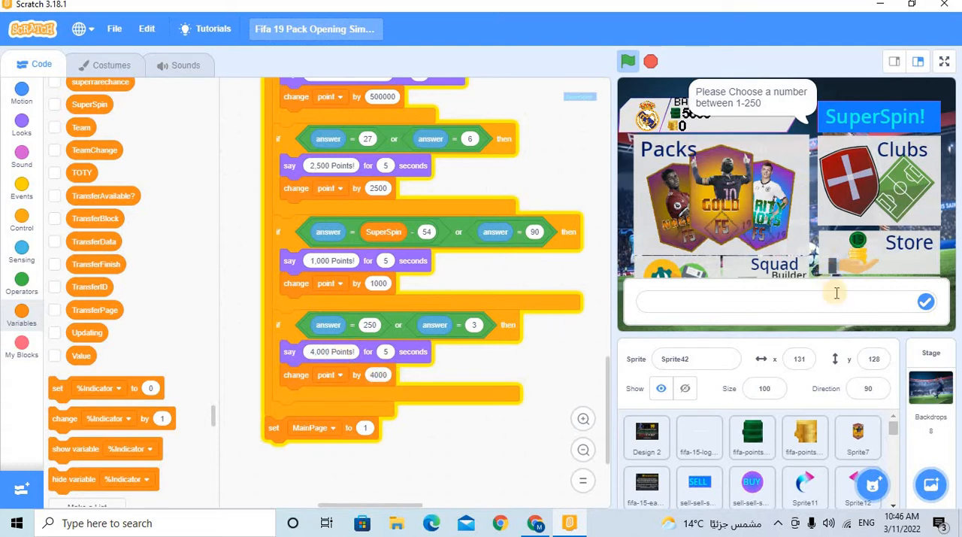
{"action": "left_click", "coordinate": [785, 301]}
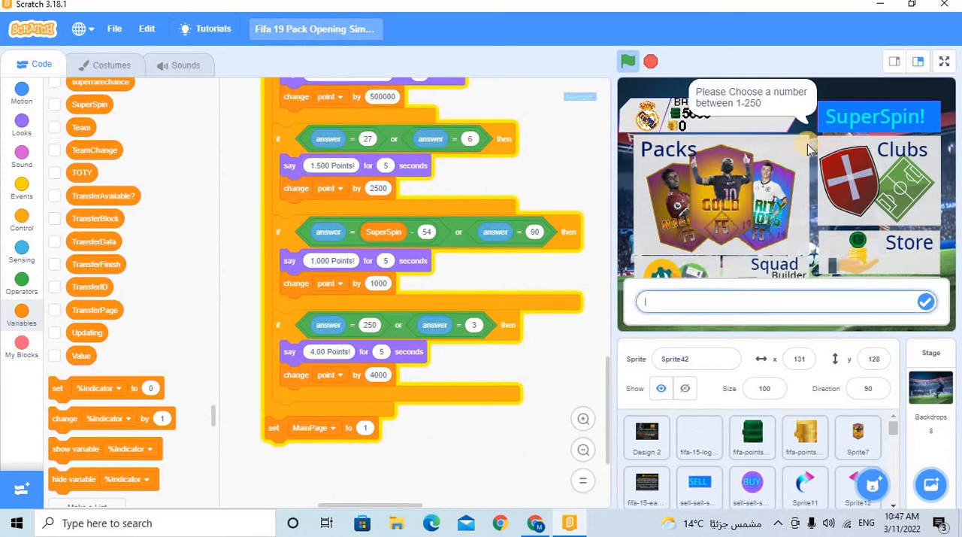
Test the edited SuperSpin, then change its prize amounts to 1500 and 400 points.
{"action": "left_click", "coordinate": [945, 60]}
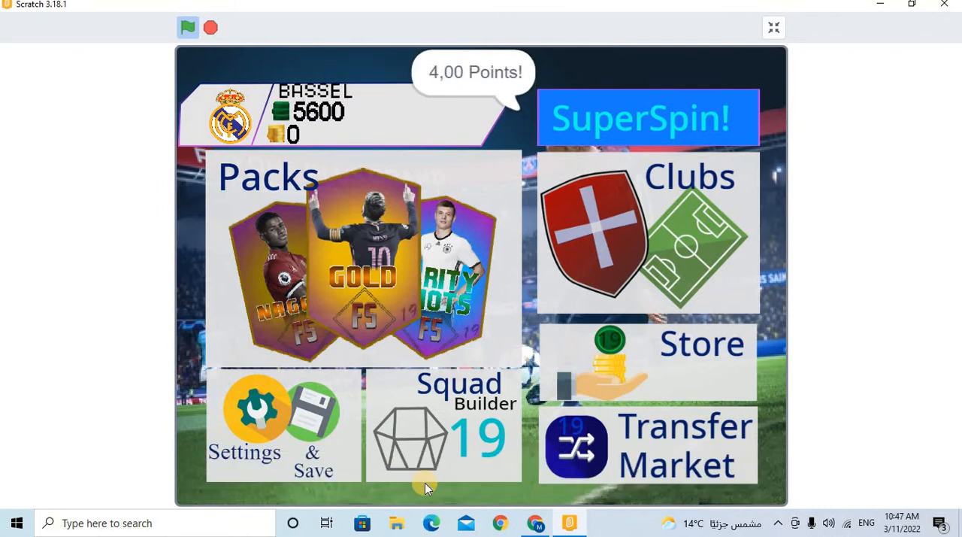
{"action": "mouse_move", "coordinate": [315, 198]}
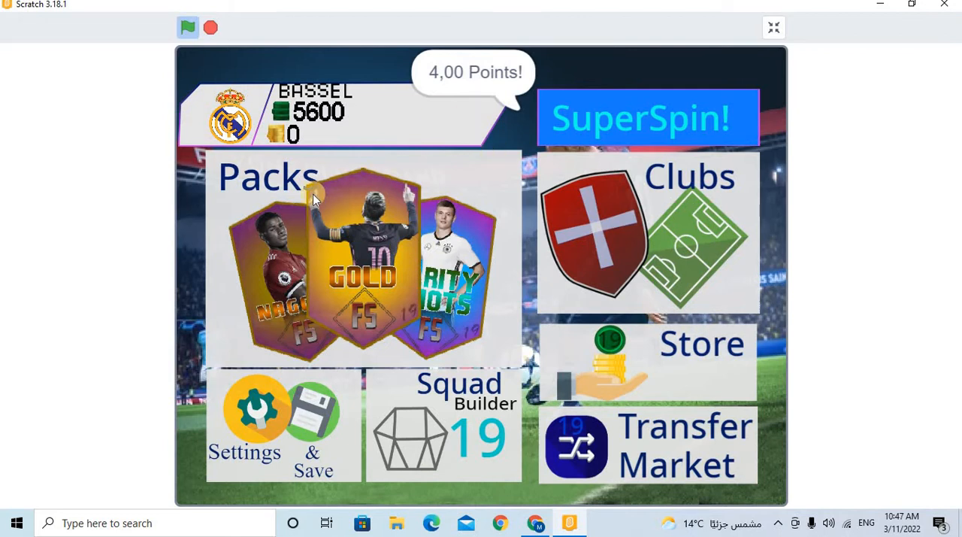
{"action": "mouse_move", "coordinate": [213, 105]}
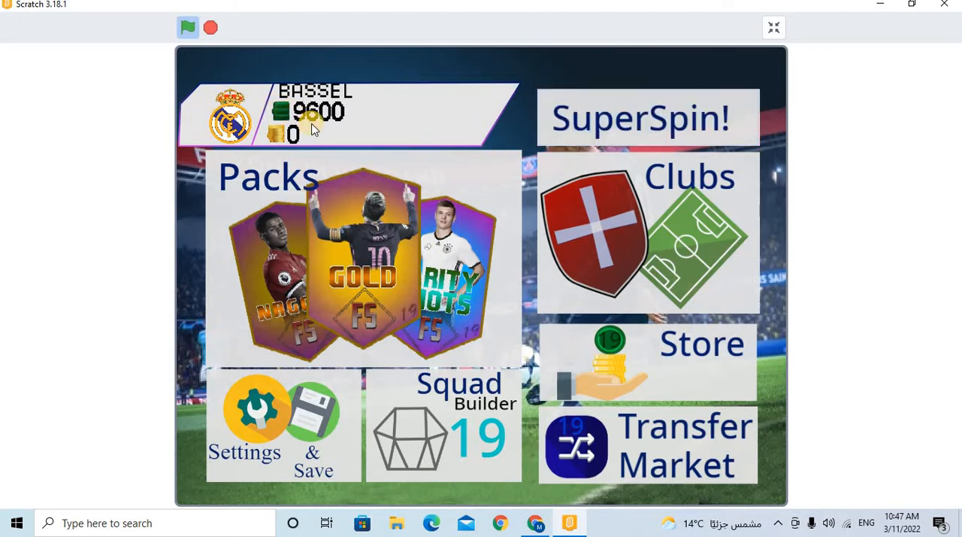
{"action": "left_click", "coordinate": [773, 27]}
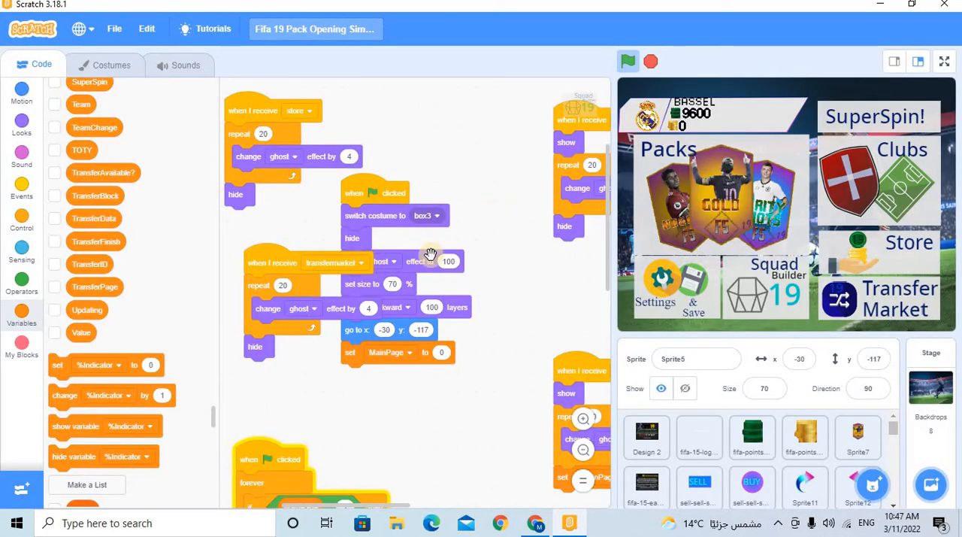
{"action": "left_click", "coordinate": [875, 118]}
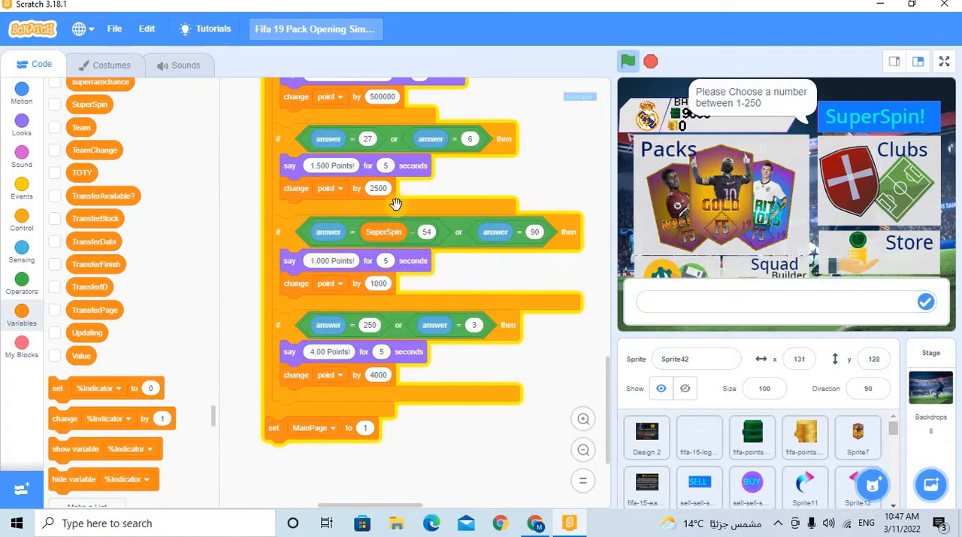
{"action": "left_click", "coordinate": [379, 188]}
{"action": "type", "text": "1500"}
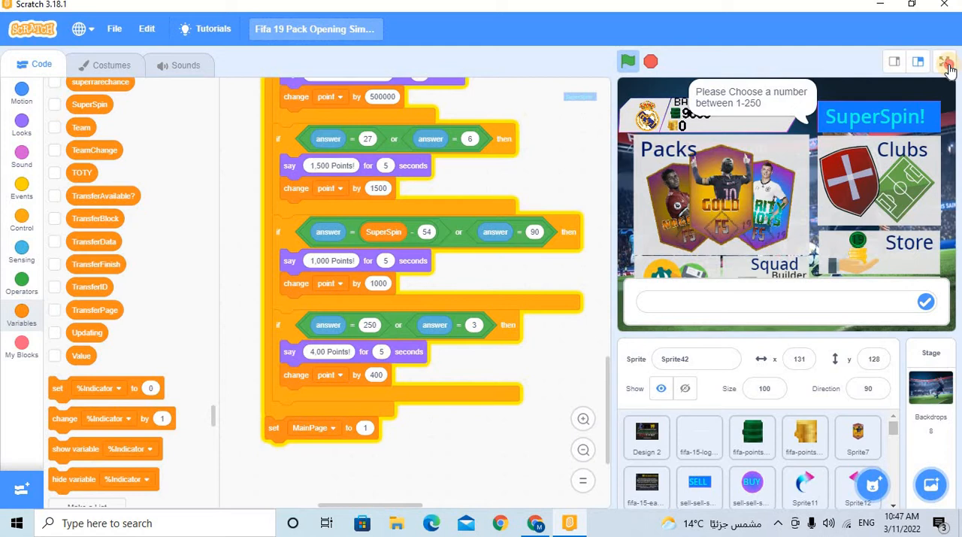
Answer the 1-250 number prompt with 4 and get back to the home menu showing 9600.
{"action": "left_click", "coordinate": [946, 62]}
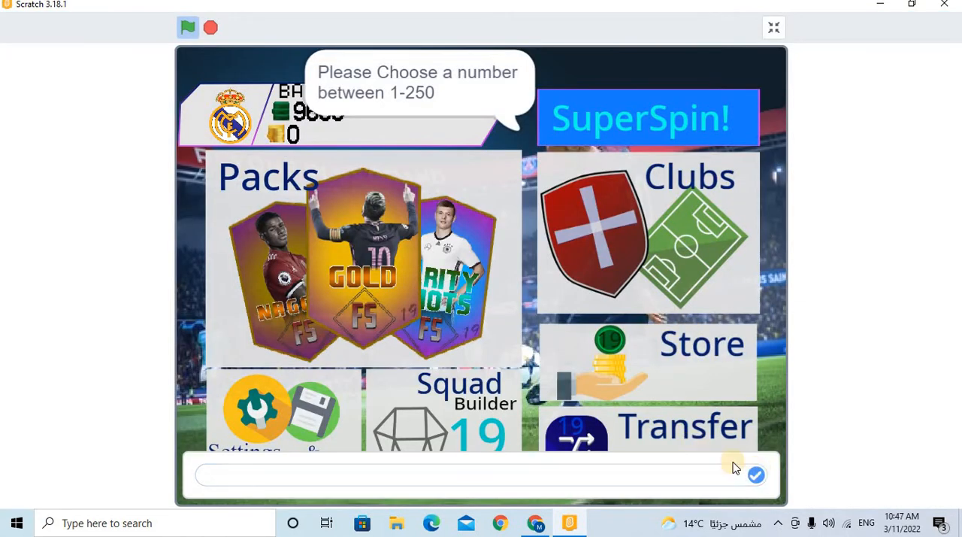
{"action": "type", "text": "4"}
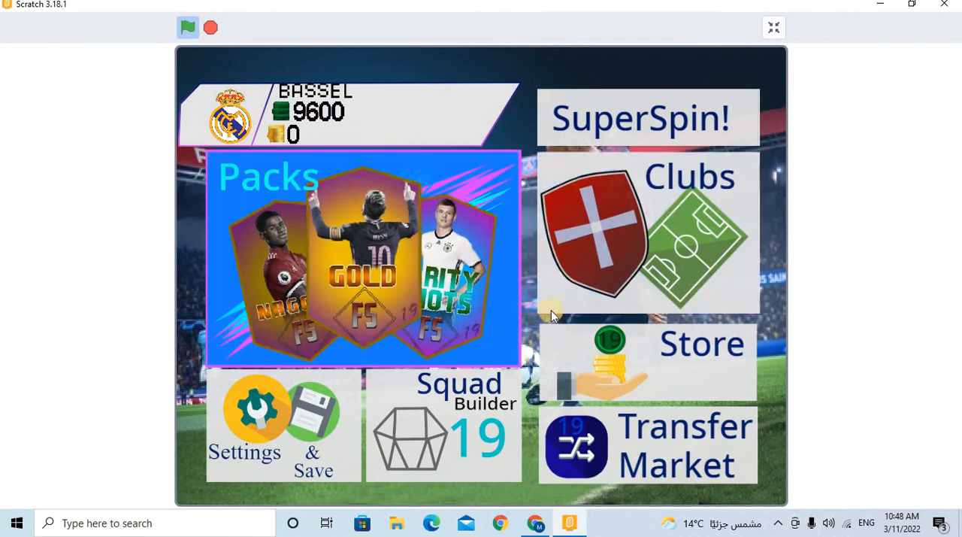
{"action": "mouse_move", "coordinate": [564, 226]}
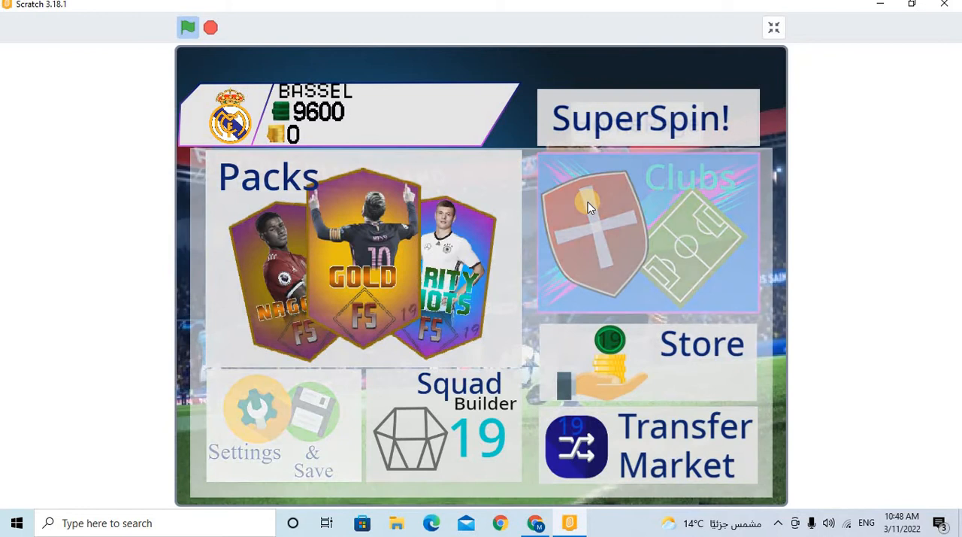
{"action": "left_click", "coordinate": [640, 118]}
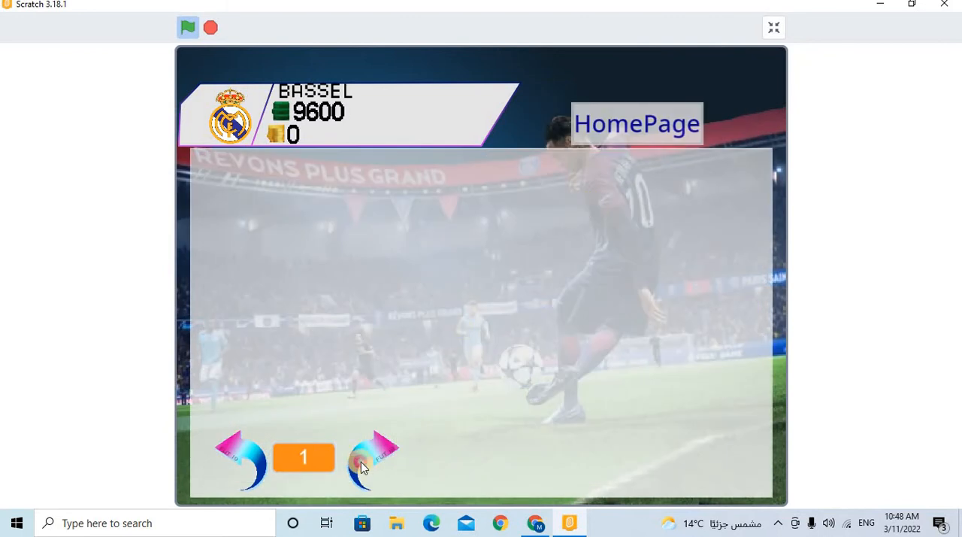
{"action": "left_click", "coordinate": [375, 451]}
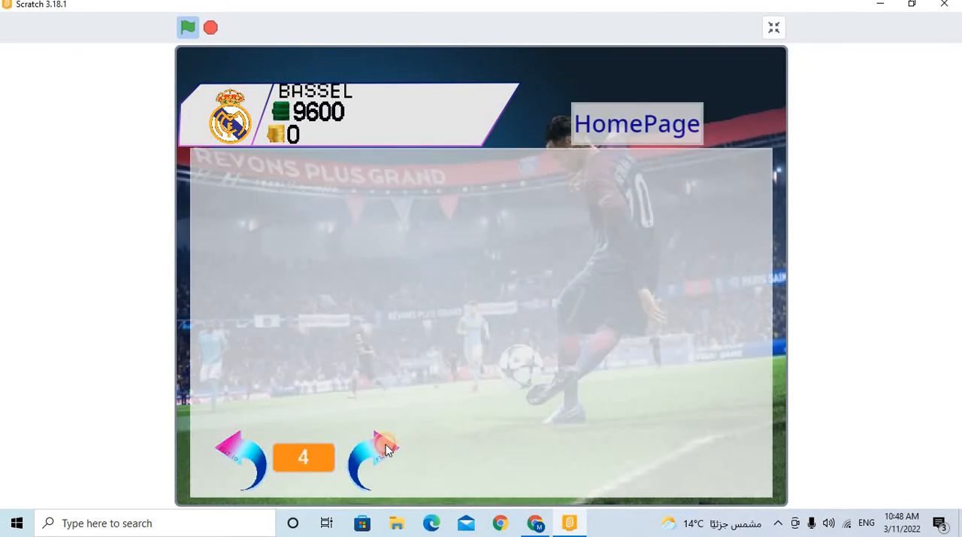
{"action": "left_click", "coordinate": [383, 451]}
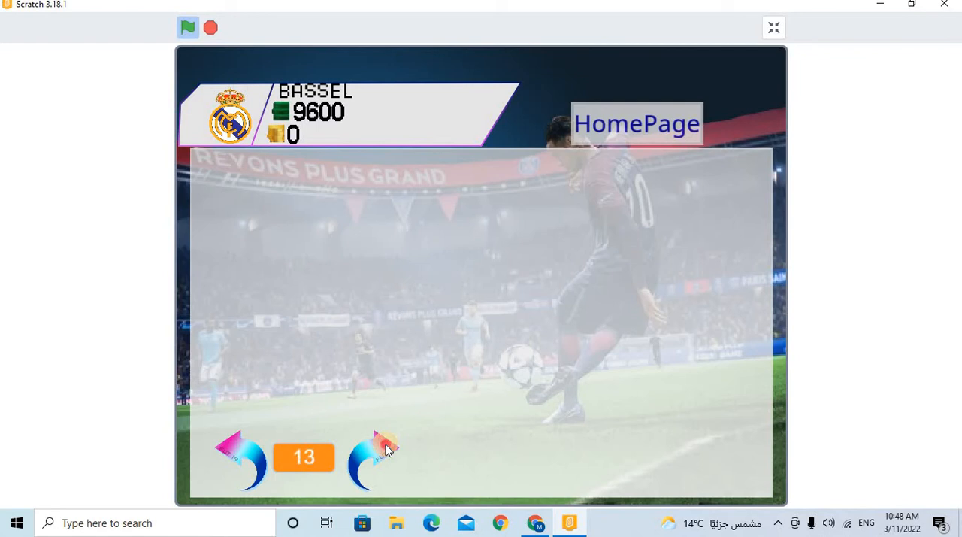
{"action": "left_click", "coordinate": [373, 457]}
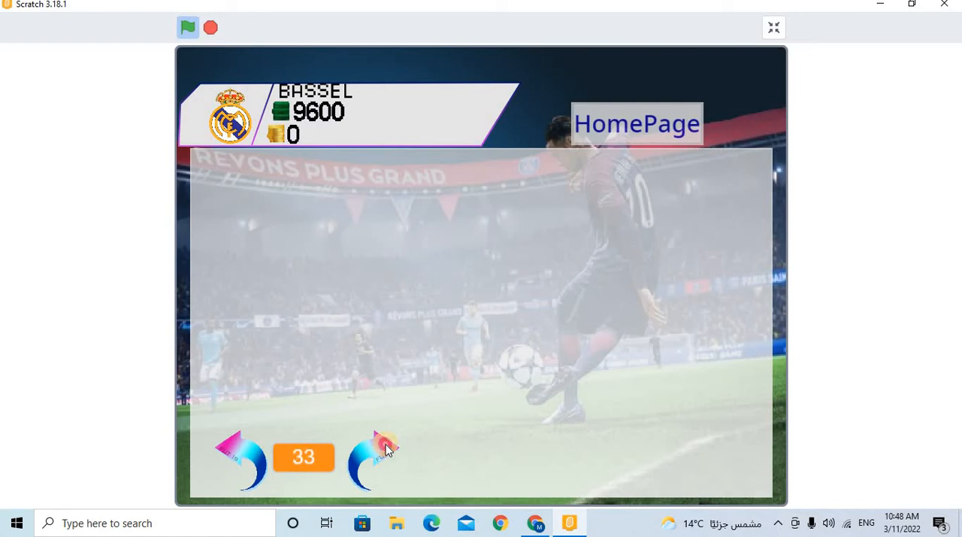
{"action": "left_click", "coordinate": [376, 458]}
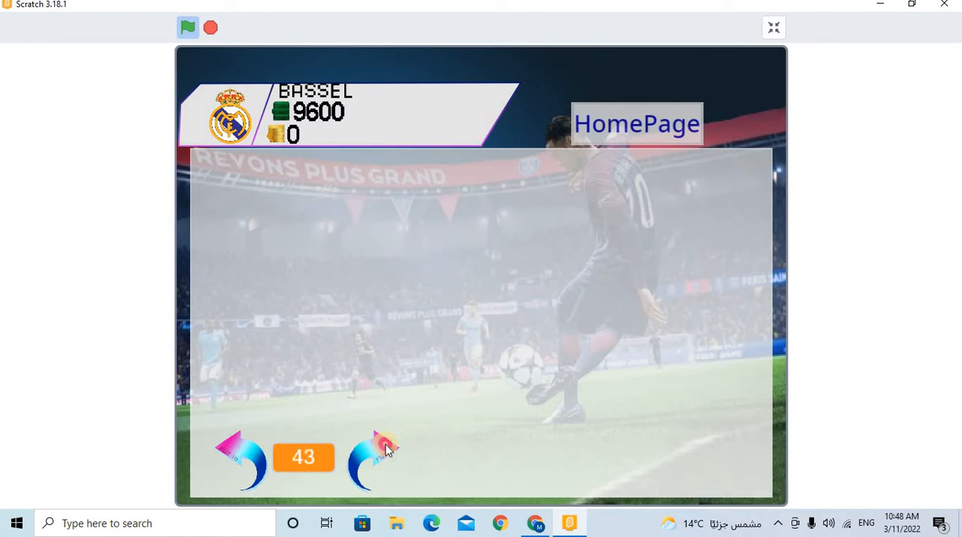
{"action": "left_click", "coordinate": [385, 451]}
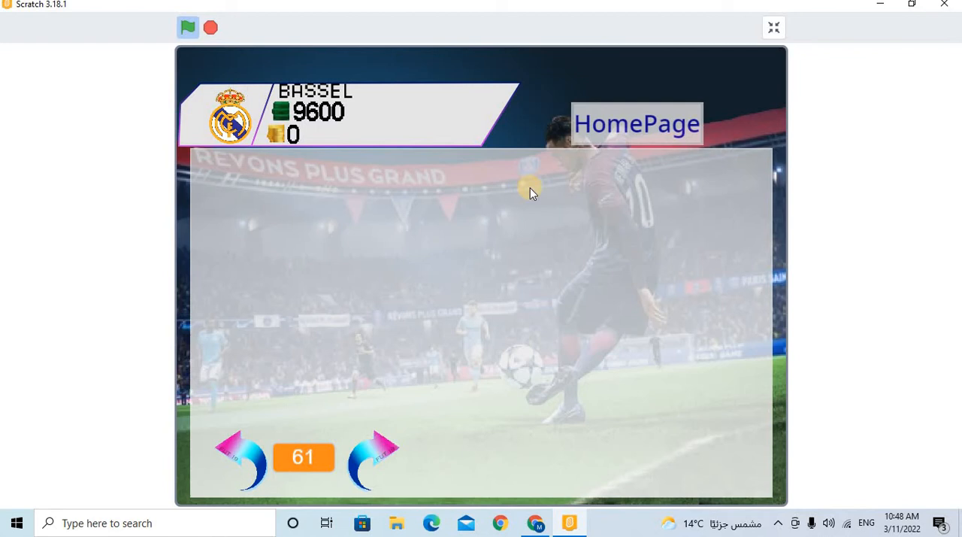
{"action": "left_click", "coordinate": [638, 123]}
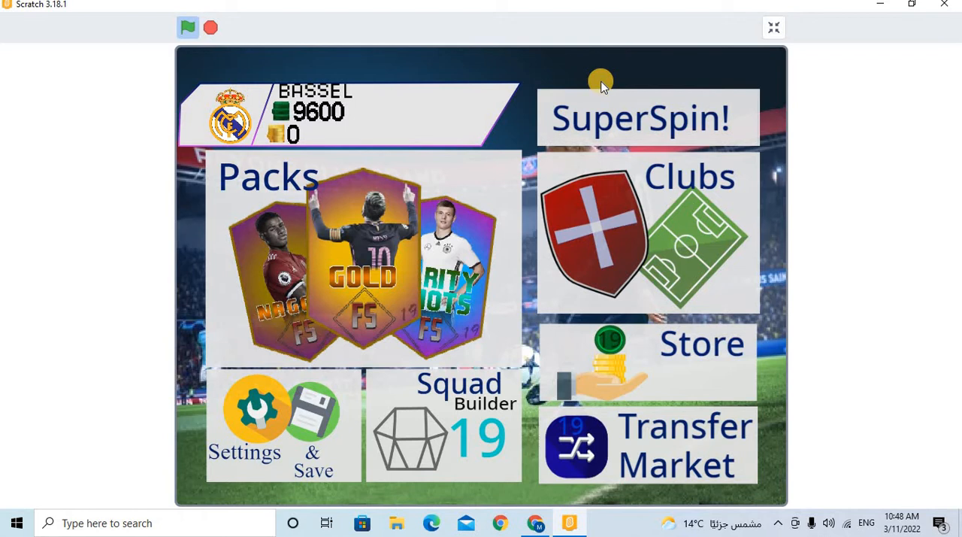
{"action": "mouse_move", "coordinate": [527, 248]}
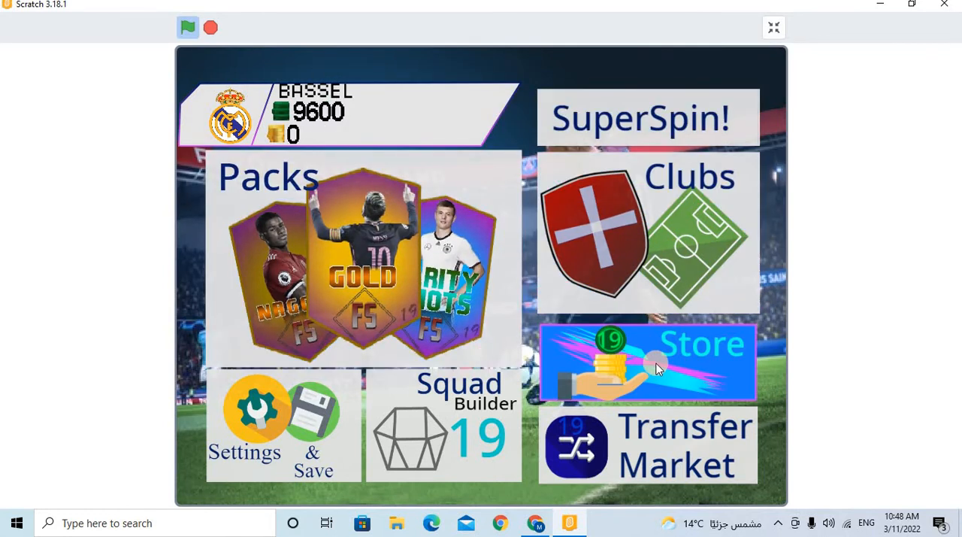
{"action": "left_click", "coordinate": [648, 364]}
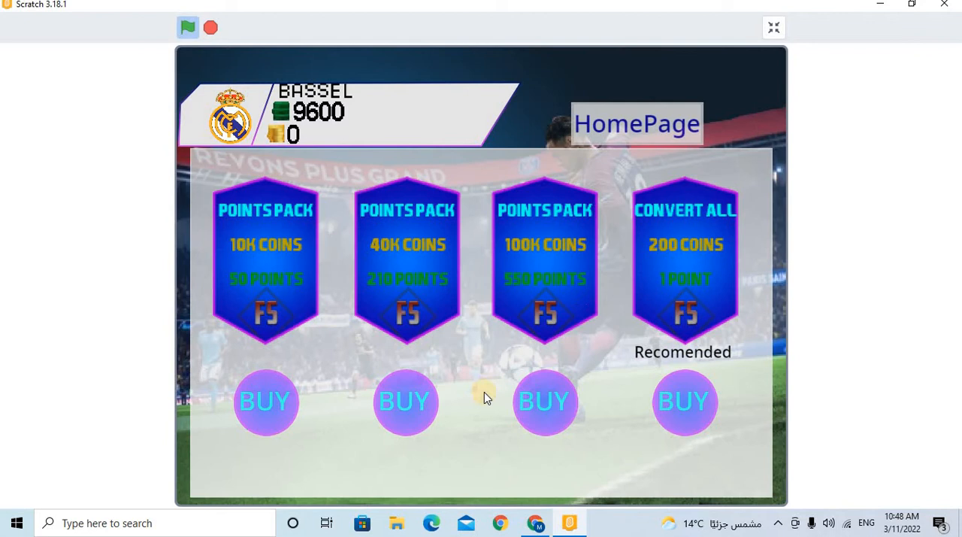
{"action": "left_click", "coordinate": [265, 402]}
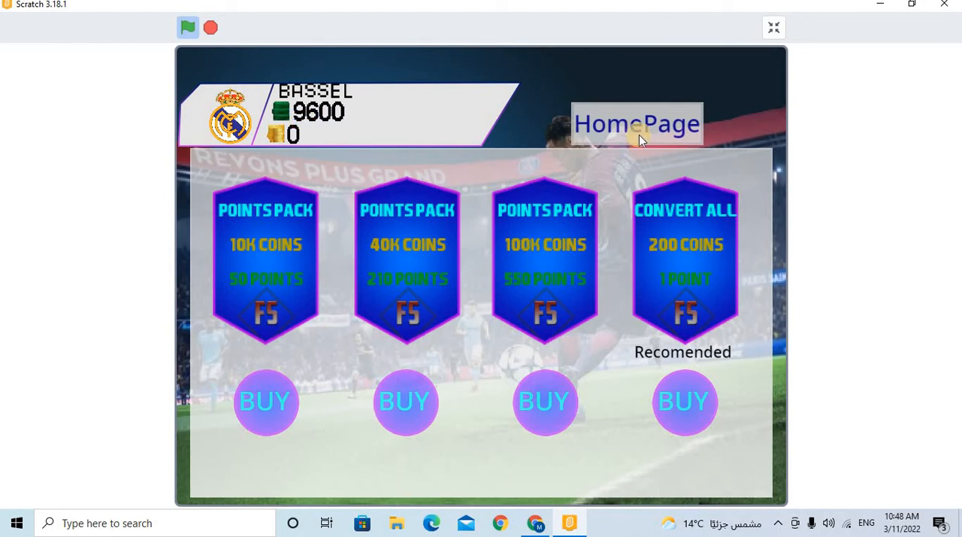
{"action": "left_click", "coordinate": [637, 124]}
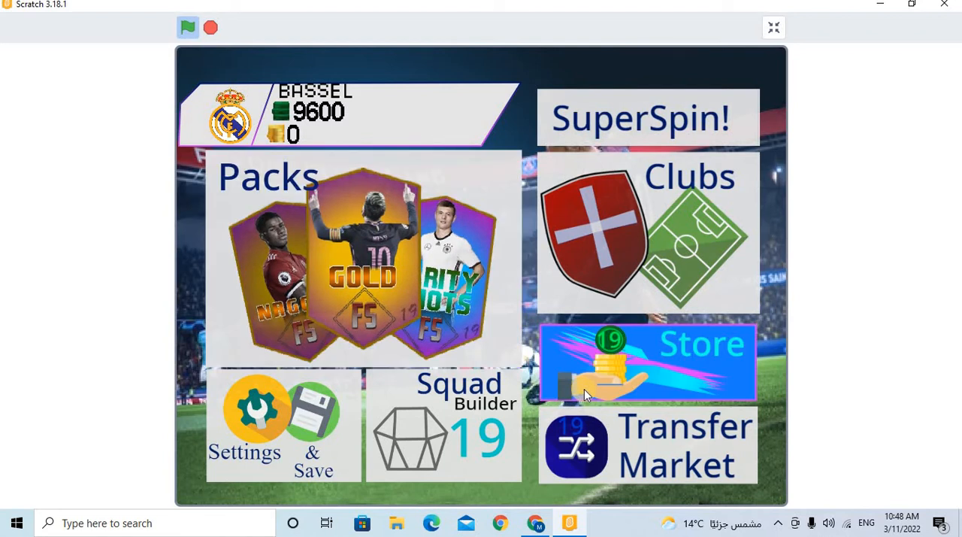
Browse the Transfer Market cards forward and try buying Rodríguez with P, cancelling the purchase.
{"action": "left_click", "coordinate": [648, 445]}
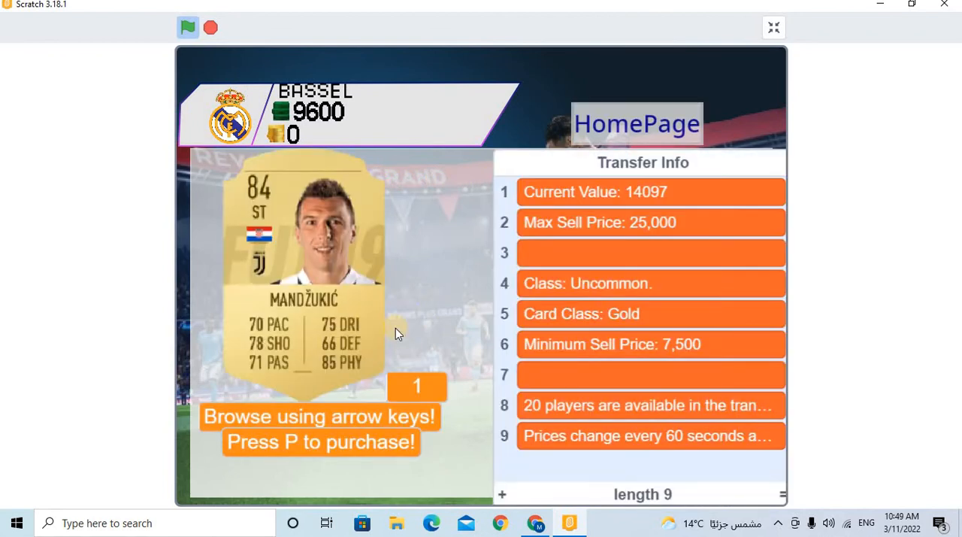
{"action": "mouse_move", "coordinate": [323, 454]}
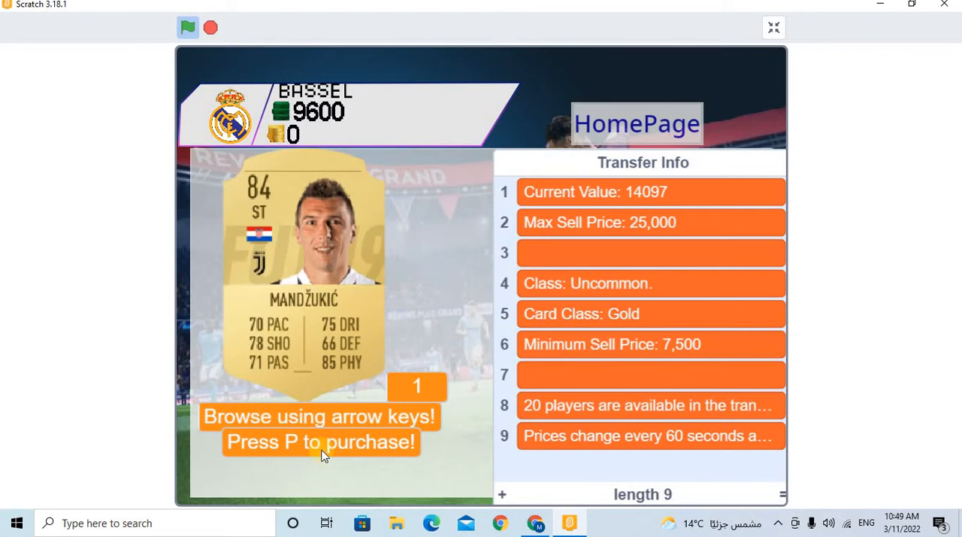
{"action": "mouse_move", "coordinate": [316, 321]}
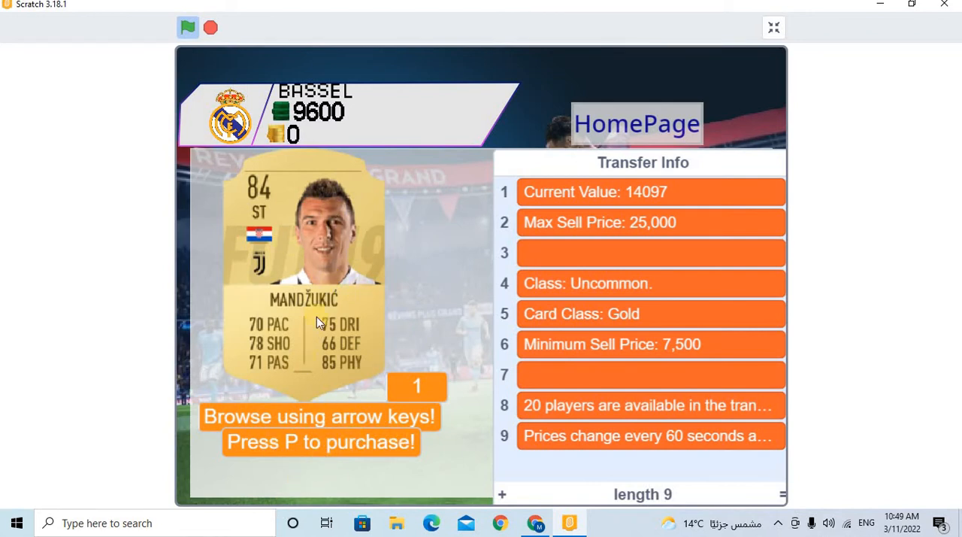
{"action": "key", "text": "p"}
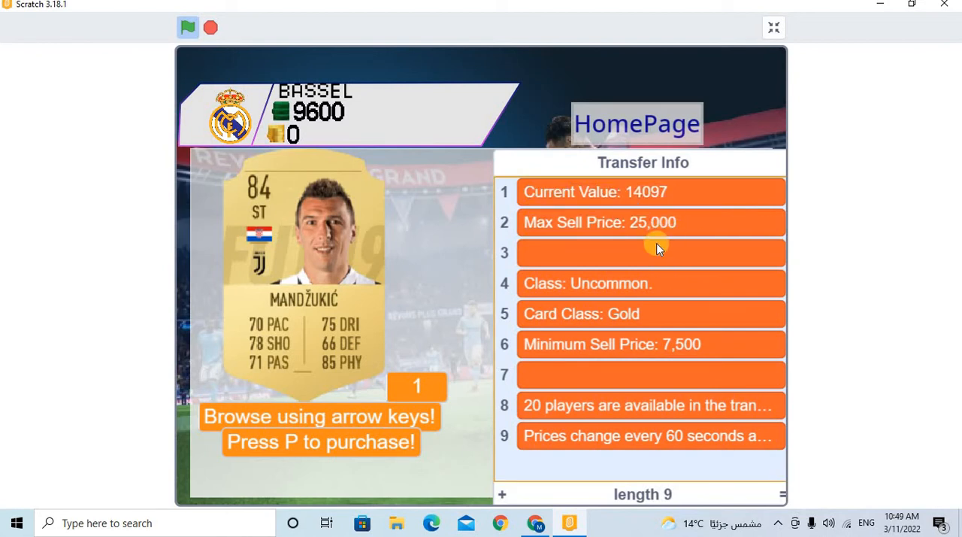
{"action": "mouse_move", "coordinate": [637, 123]}
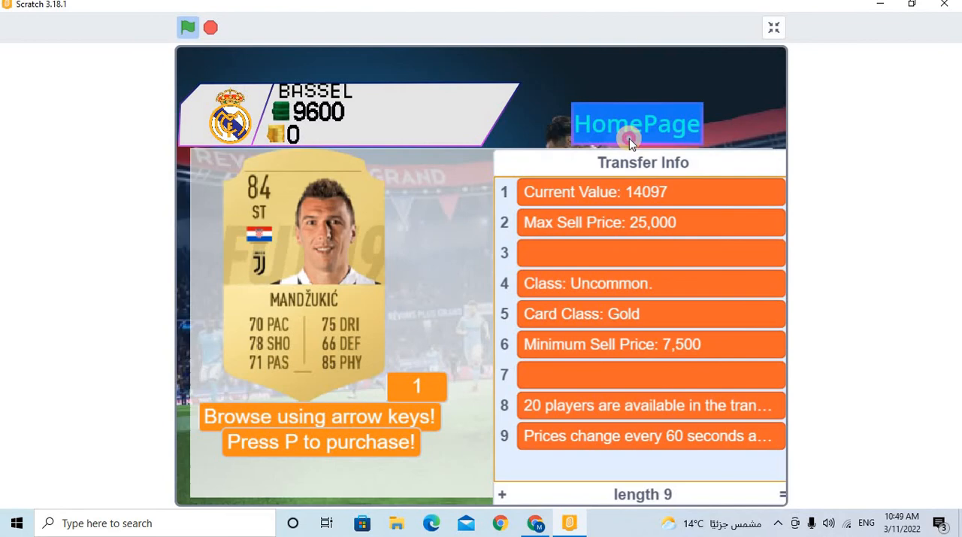
{"action": "left_click", "coordinate": [638, 123]}
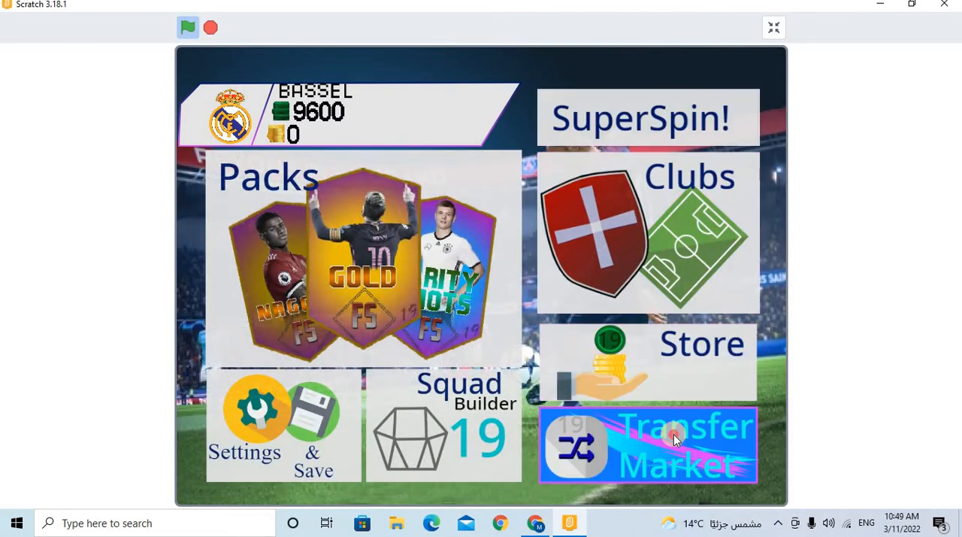
{"action": "left_click", "coordinate": [648, 445]}
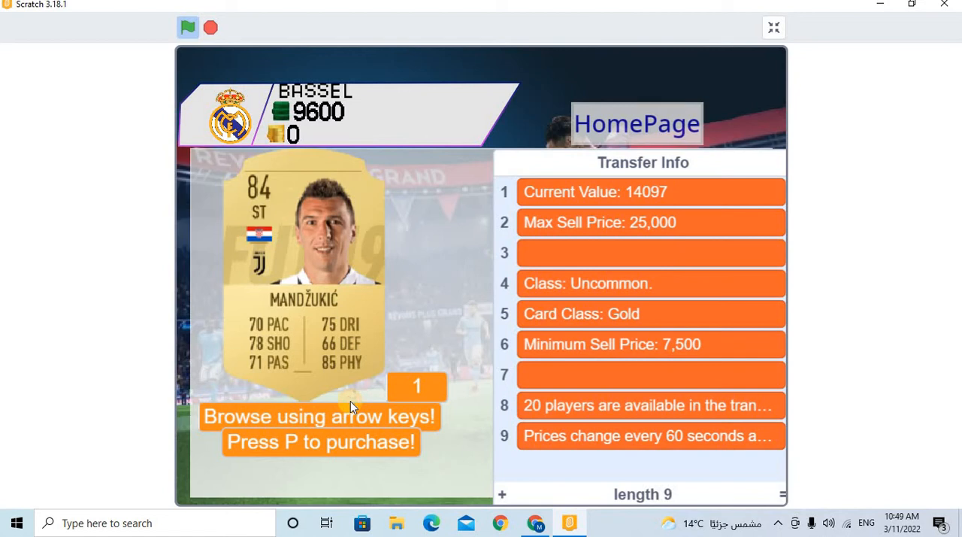
{"action": "key", "text": "Right"}
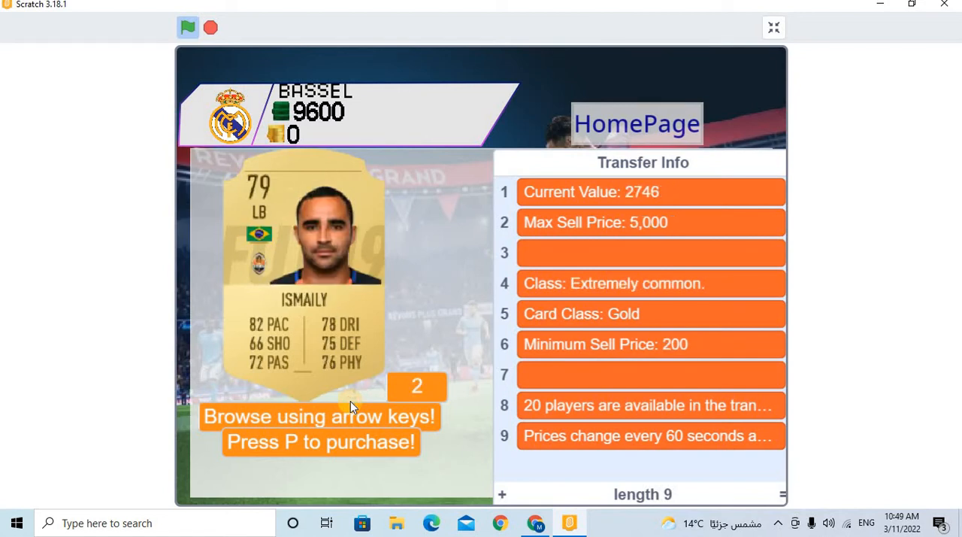
{"action": "key", "text": "Right"}
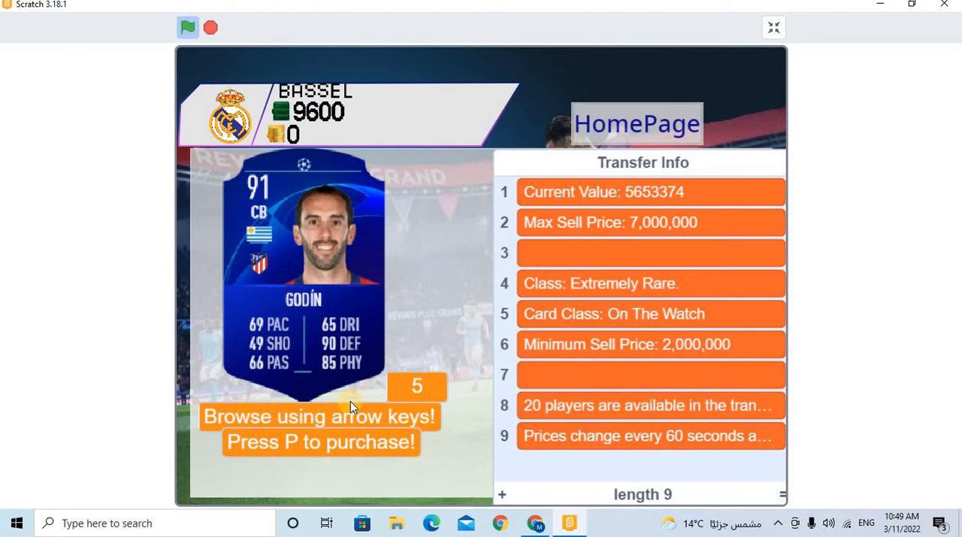
{"action": "key", "text": "Right"}
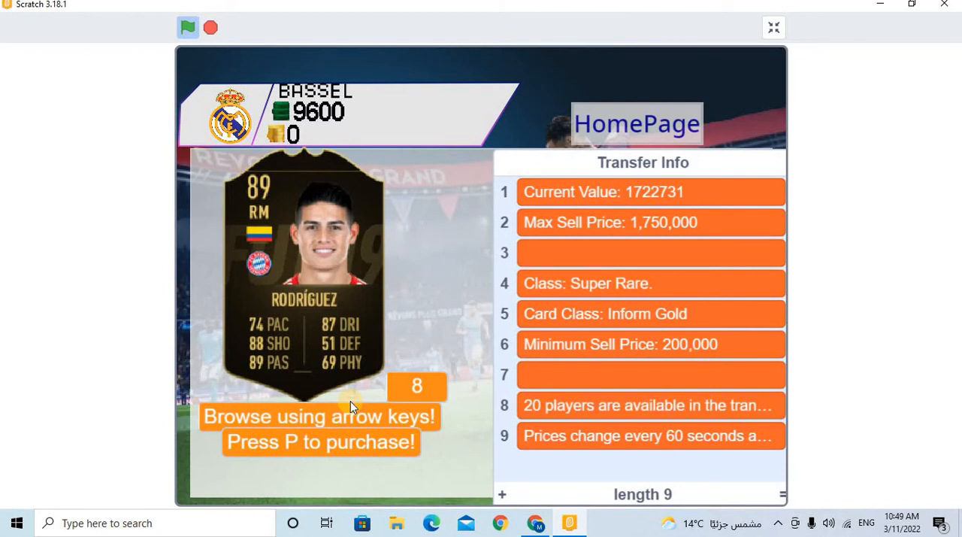
{"action": "key", "text": "p"}
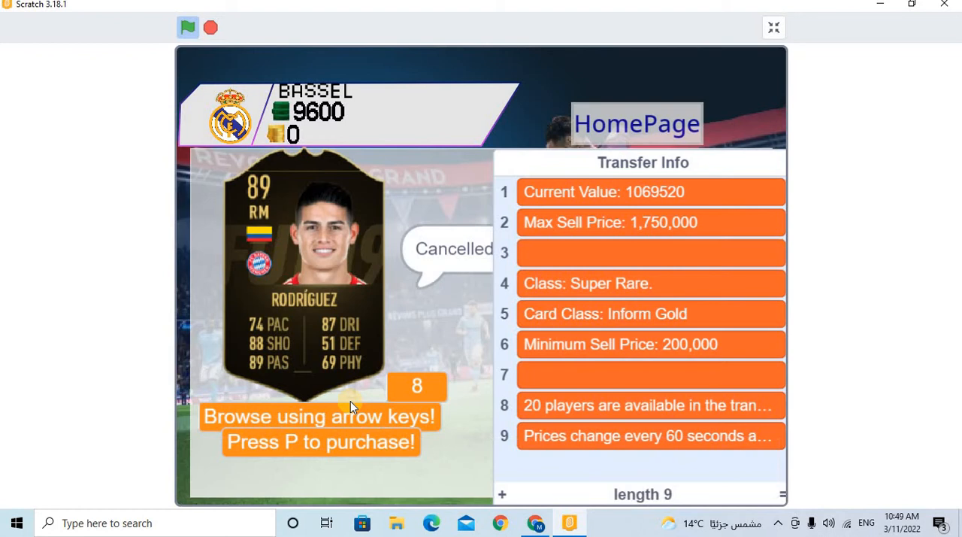
Browse on through player card 12, then leave the Transfer Market.
{"action": "key", "text": "Right"}
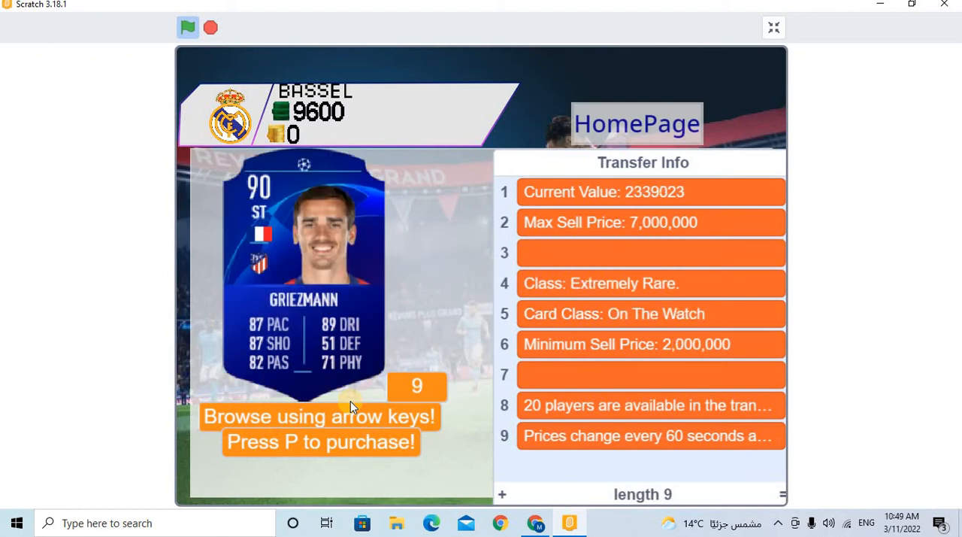
{"action": "key", "text": "Right"}
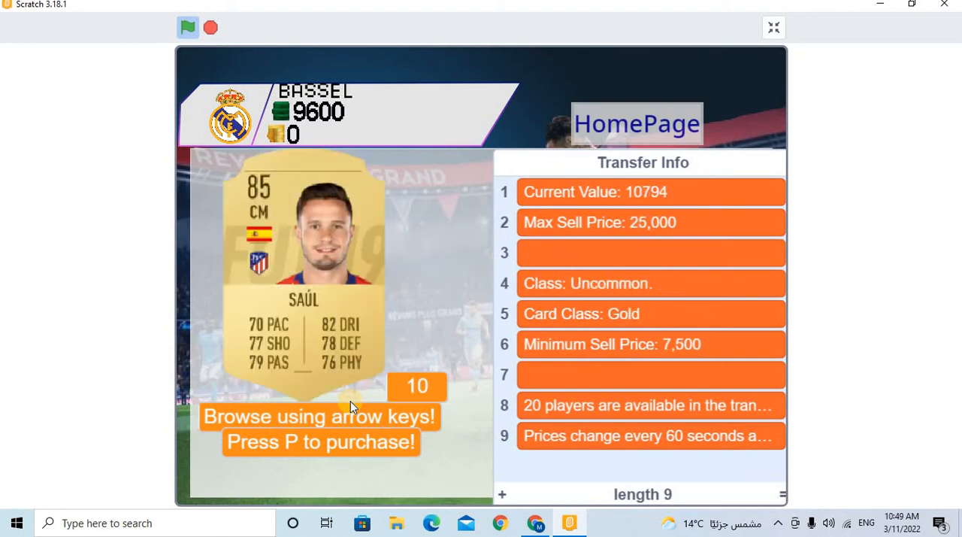
{"action": "key", "text": "right"}
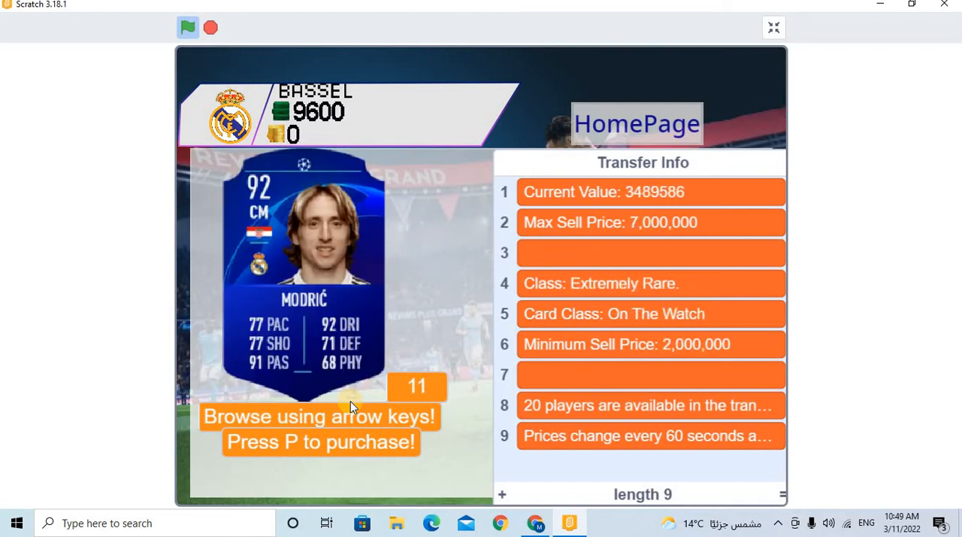
{"action": "key", "text": "right"}
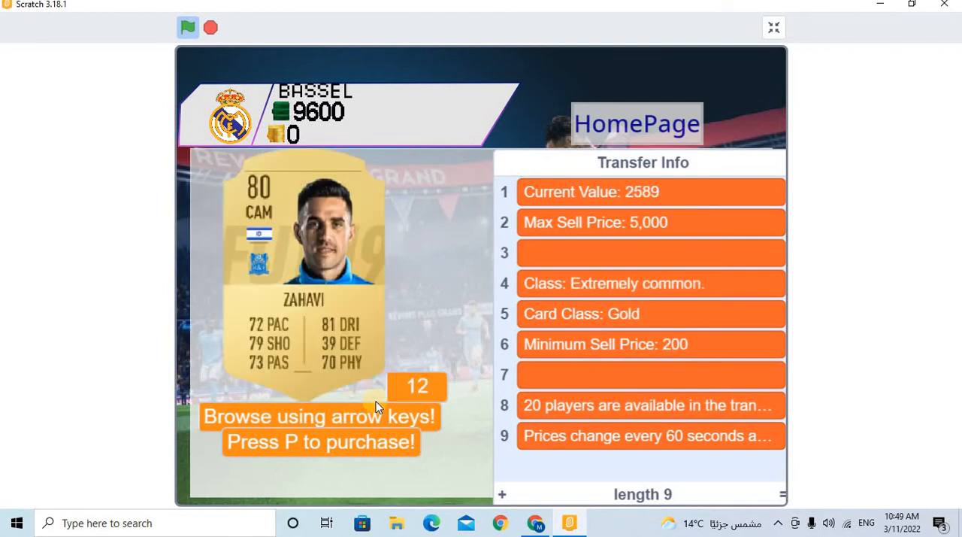
{"action": "left_click", "coordinate": [638, 123]}
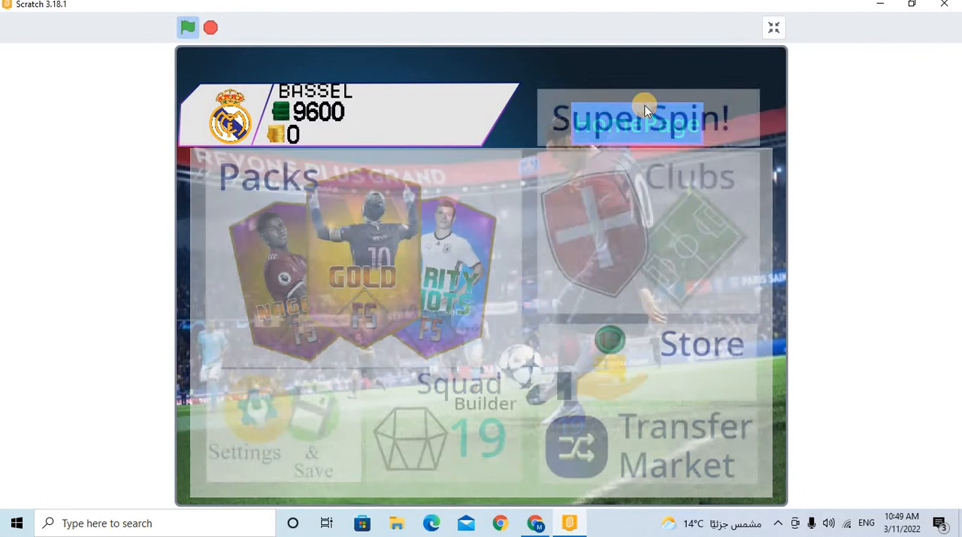
Fill a Squad Builder club spot answering 'rob', then return to the home screen.
{"action": "left_click", "coordinate": [644, 118]}
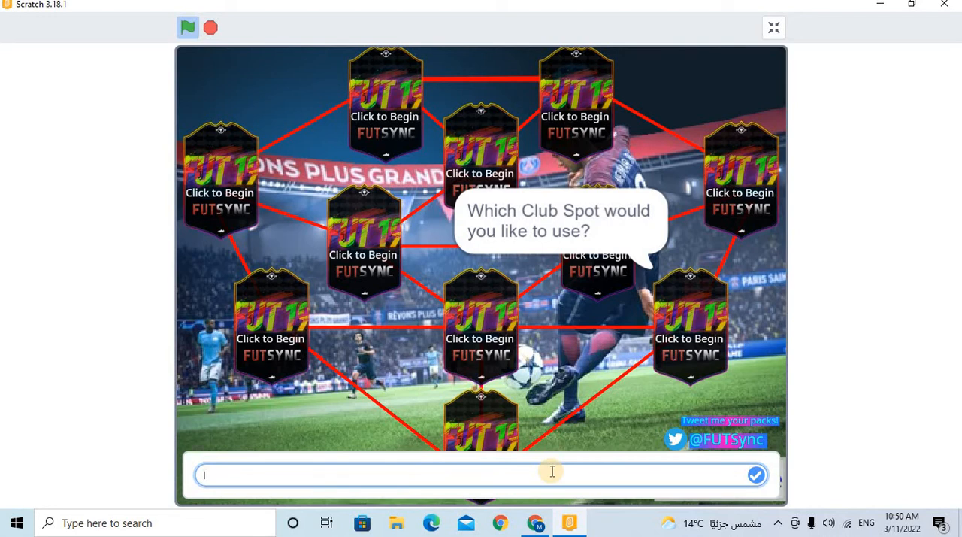
{"action": "type", "text": "rob"}
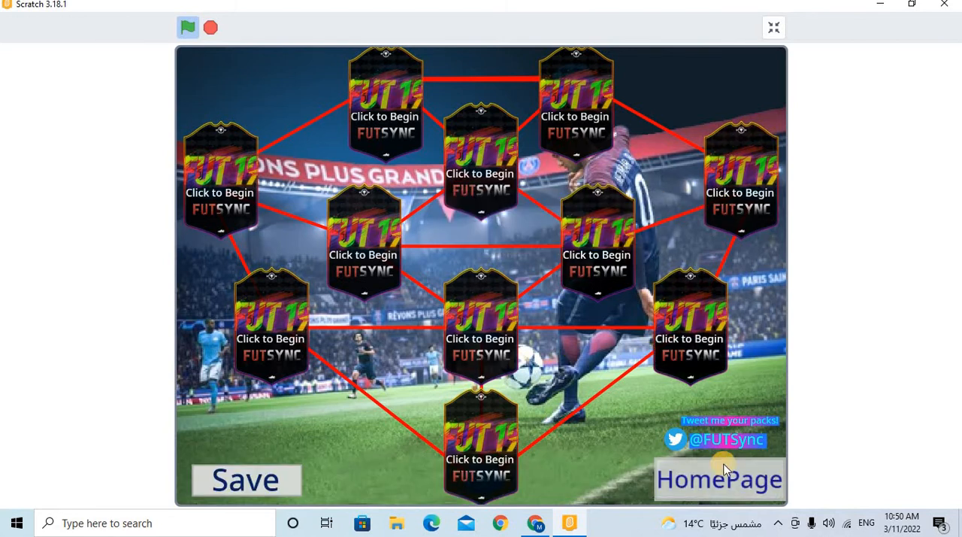
{"action": "left_click", "coordinate": [719, 478]}
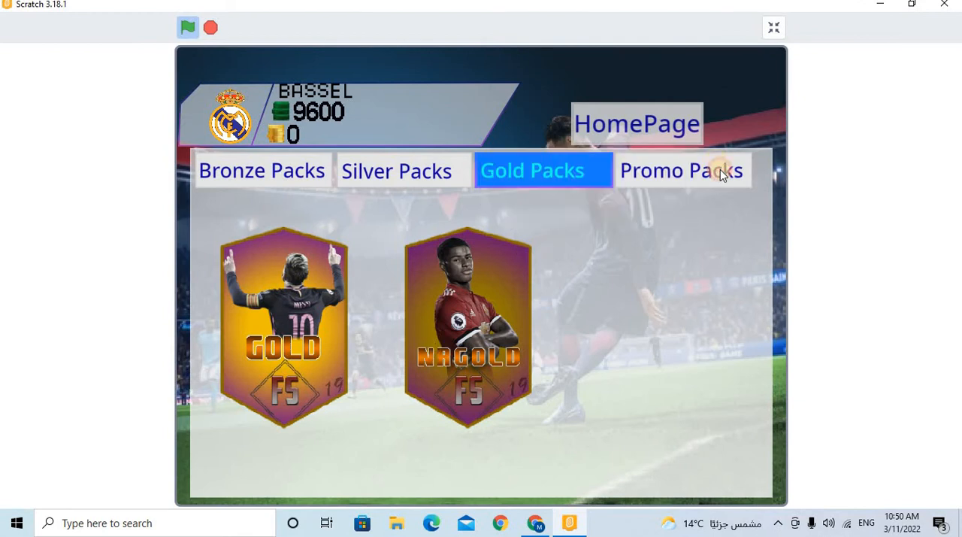
{"action": "left_click", "coordinate": [682, 170]}
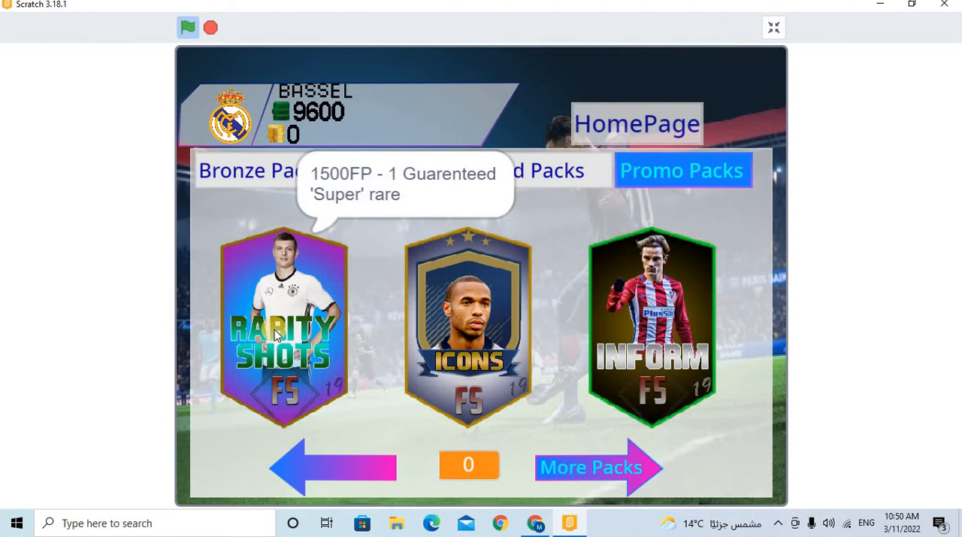
{"action": "mouse_move", "coordinate": [359, 197]}
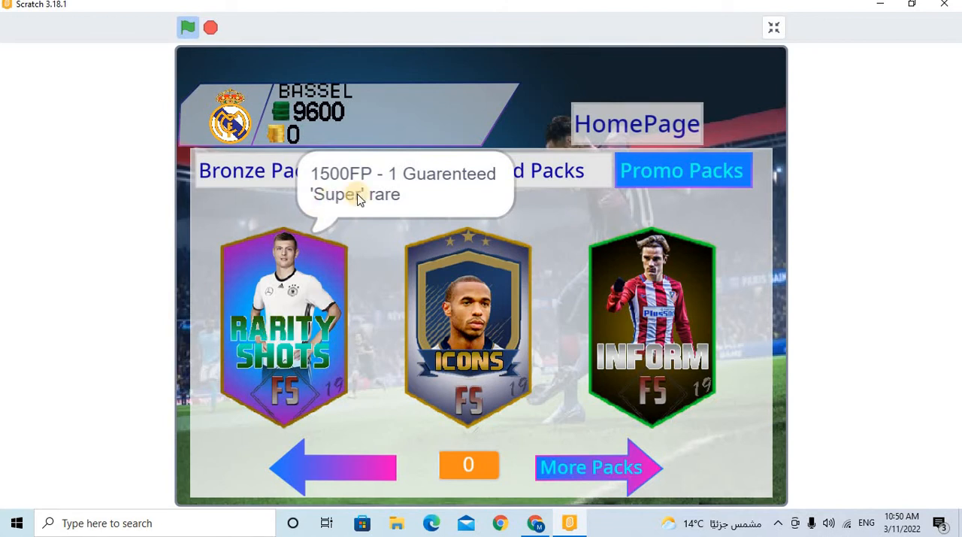
{"action": "mouse_move", "coordinate": [458, 222]}
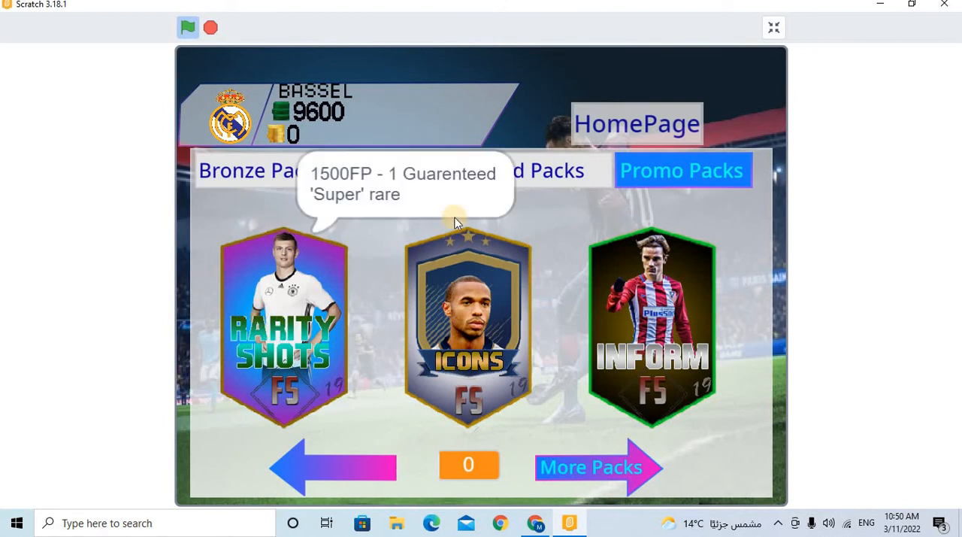
{"action": "mouse_move", "coordinate": [557, 208]}
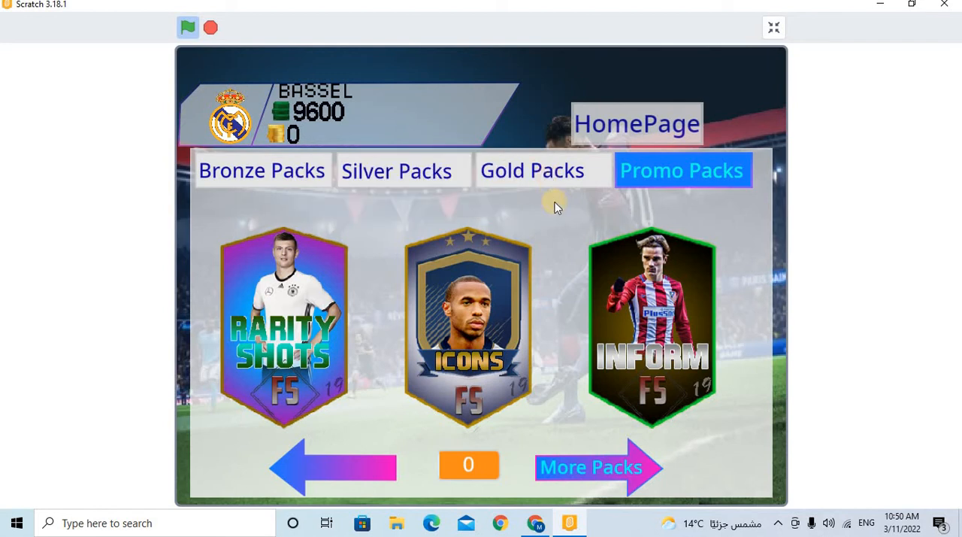
{"action": "left_click", "coordinate": [532, 170]}
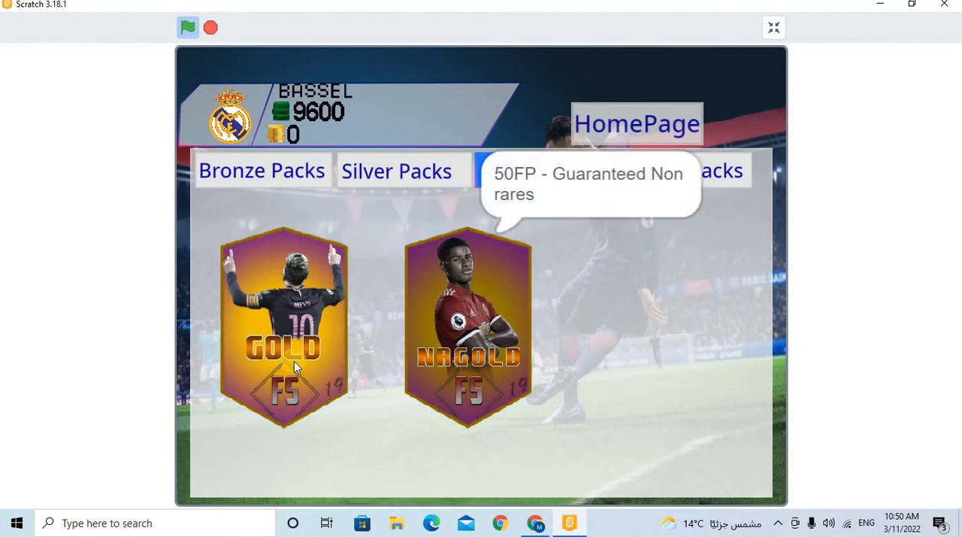
{"action": "left_click", "coordinate": [283, 326]}
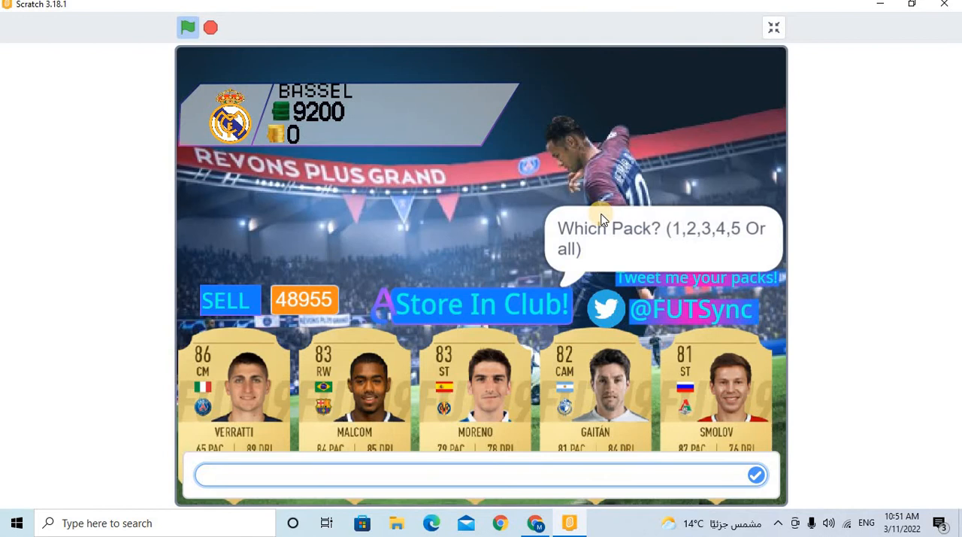
{"action": "mouse_move", "coordinate": [482, 352]}
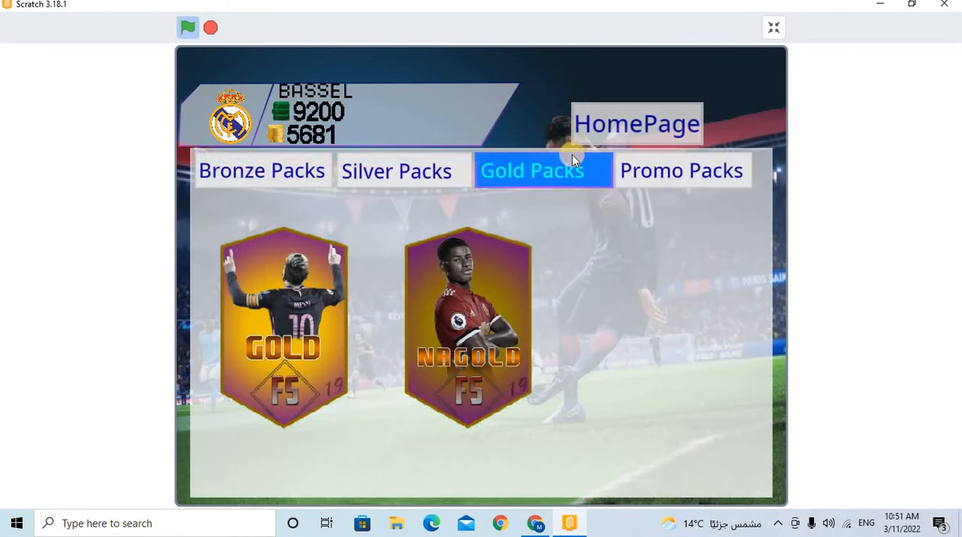
Browse Bronze, Silver and Promo packs, viewing the next promo page with the FUTMAS pack and back.
{"action": "left_click", "coordinate": [261, 170]}
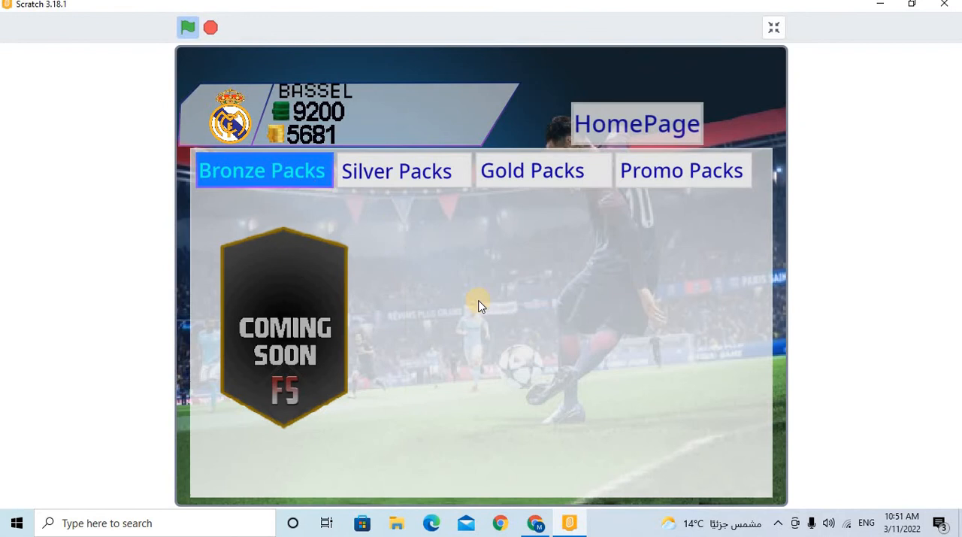
{"action": "left_click", "coordinate": [397, 171]}
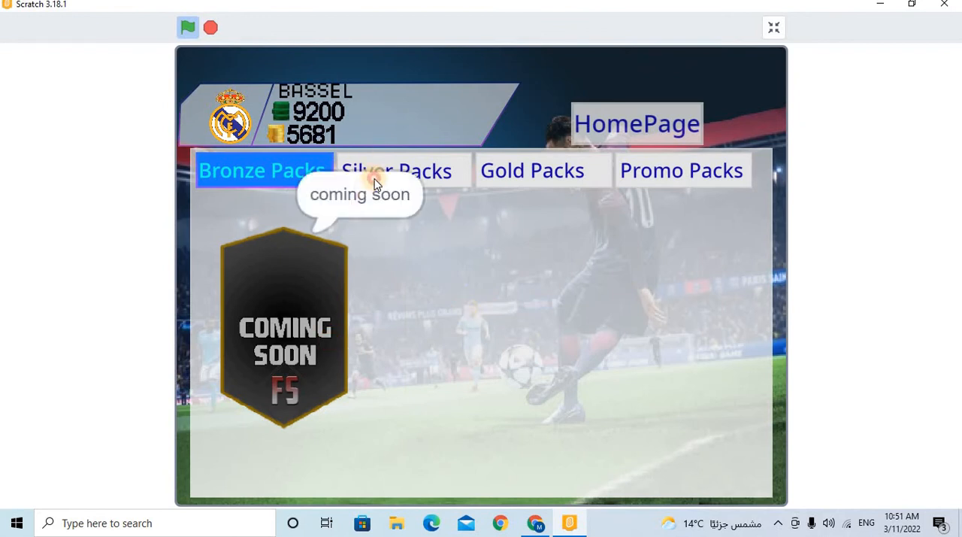
{"action": "left_click", "coordinate": [681, 170]}
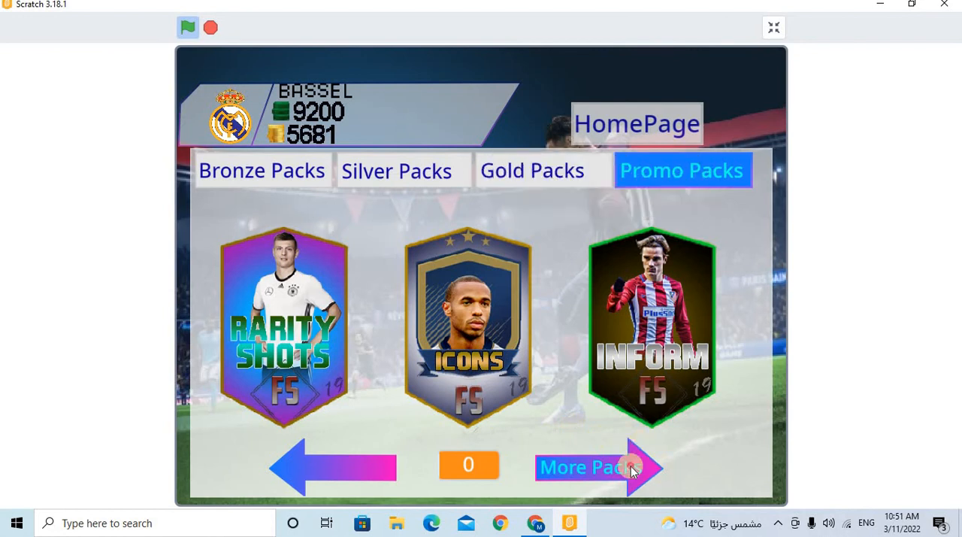
{"action": "left_click", "coordinate": [589, 466]}
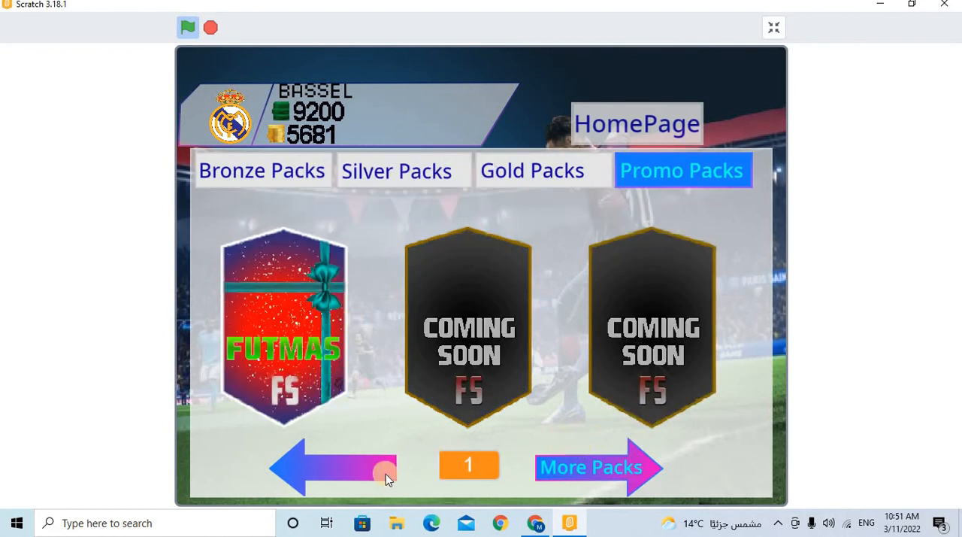
{"action": "mouse_move", "coordinate": [369, 468]}
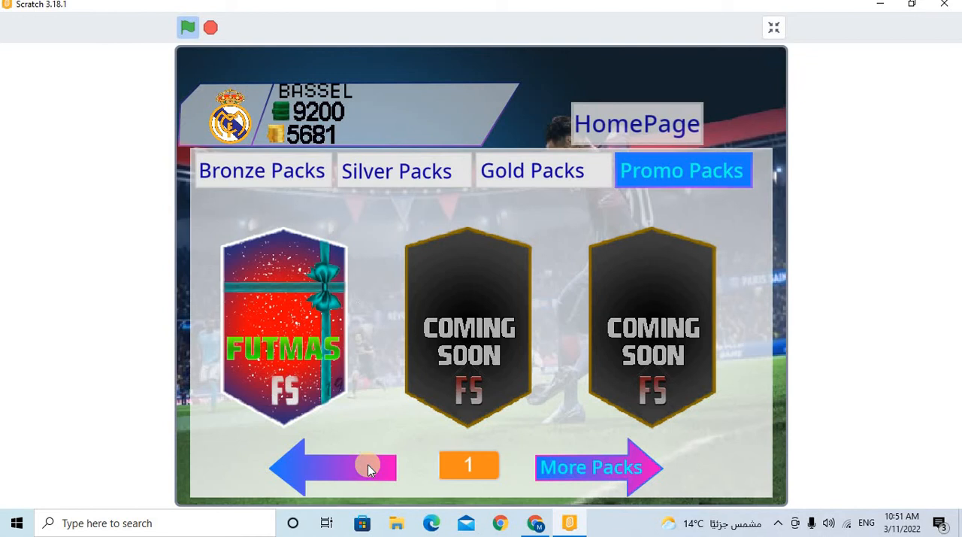
{"action": "left_click", "coordinate": [332, 466]}
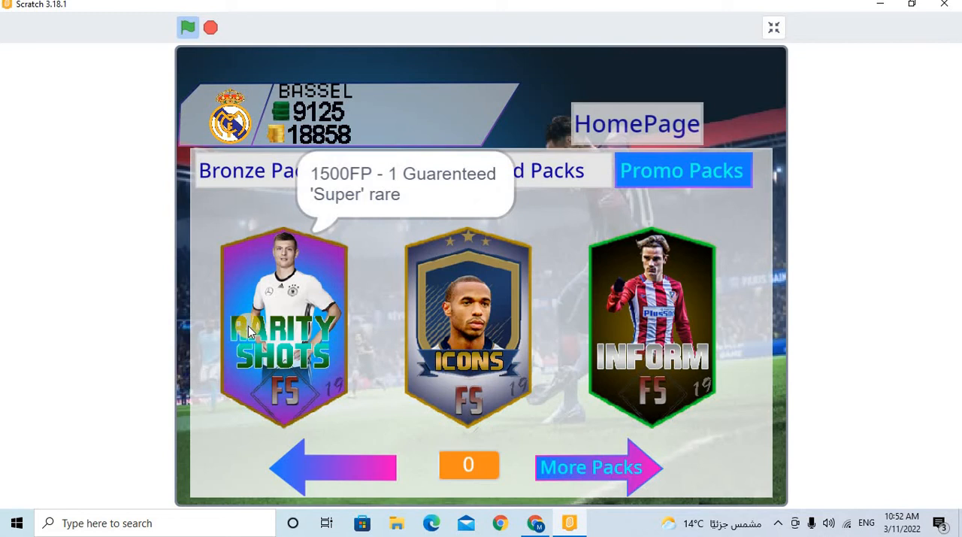
Buy the Rarity Shots promo pack and return to the game's home screen.
{"action": "left_click", "coordinate": [283, 326]}
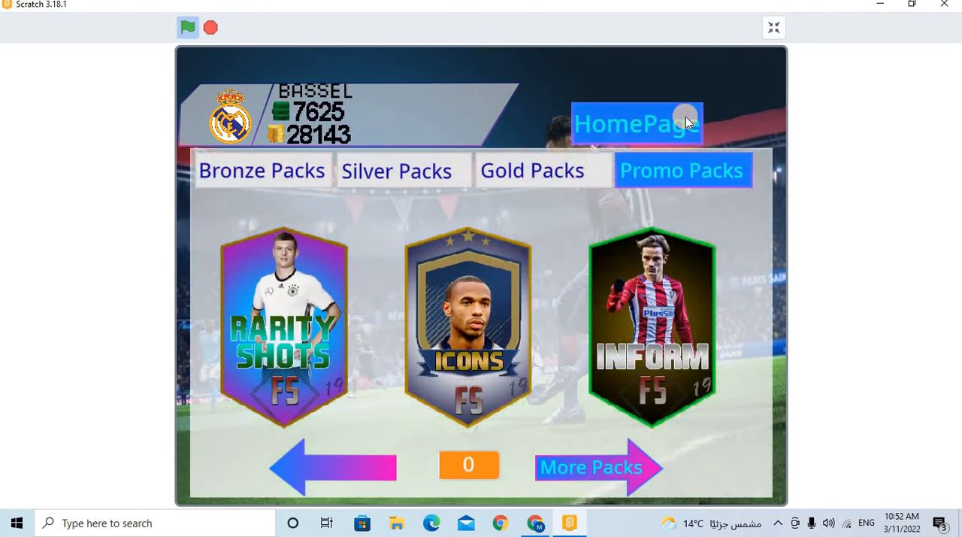
{"action": "left_click", "coordinate": [634, 124]}
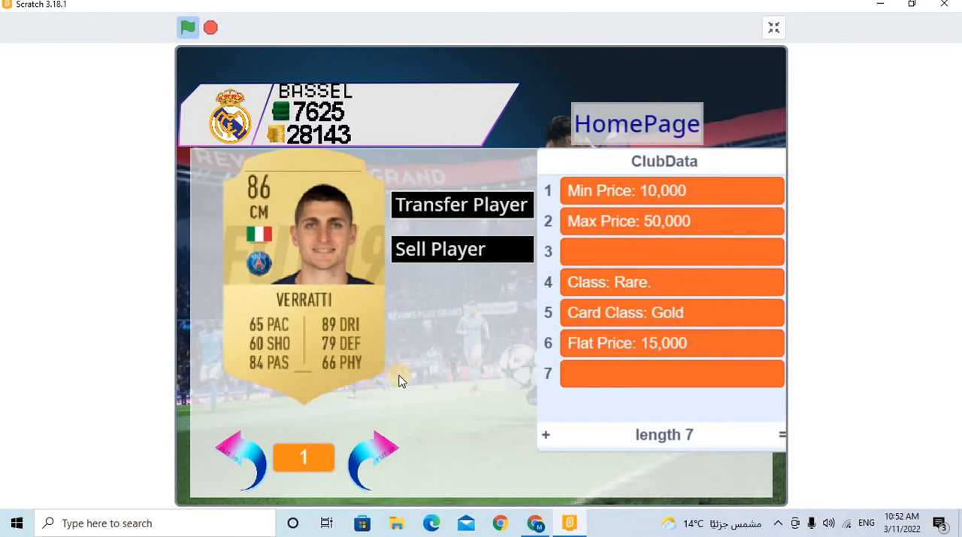
{"action": "mouse_move", "coordinate": [489, 252]}
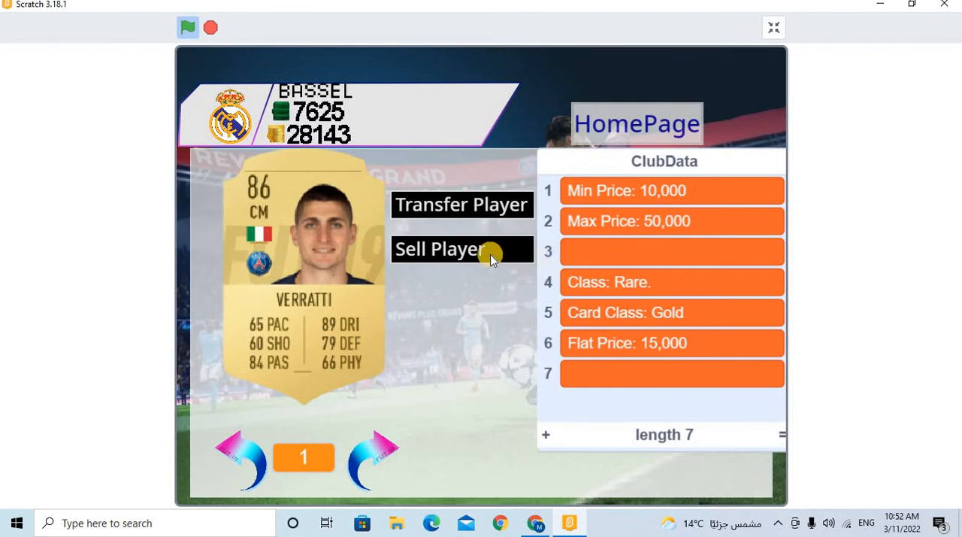
{"action": "mouse_move", "coordinate": [667, 161]}
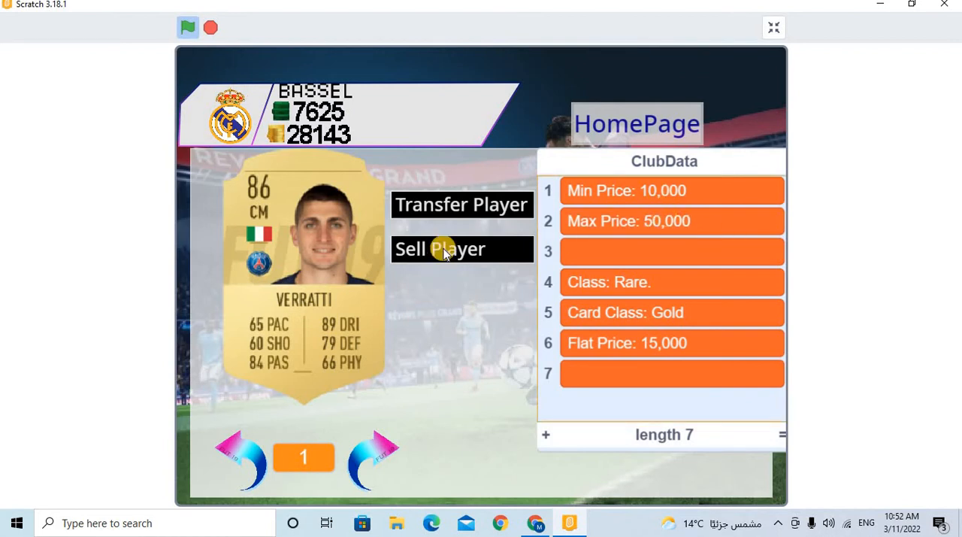
Sell Verratti from the club for 5000 and restore the full-screen game view.
{"action": "left_click", "coordinate": [439, 250]}
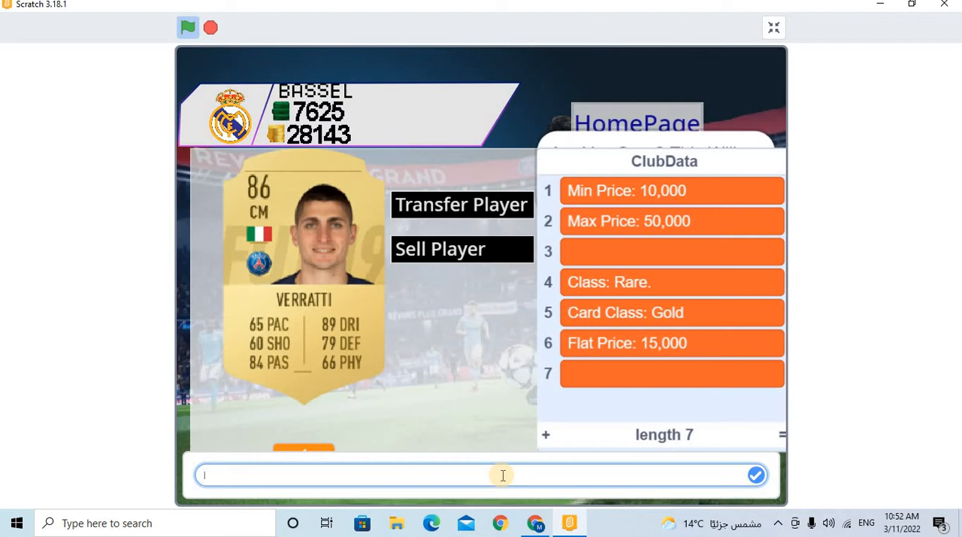
{"action": "type", "text": "50000"}
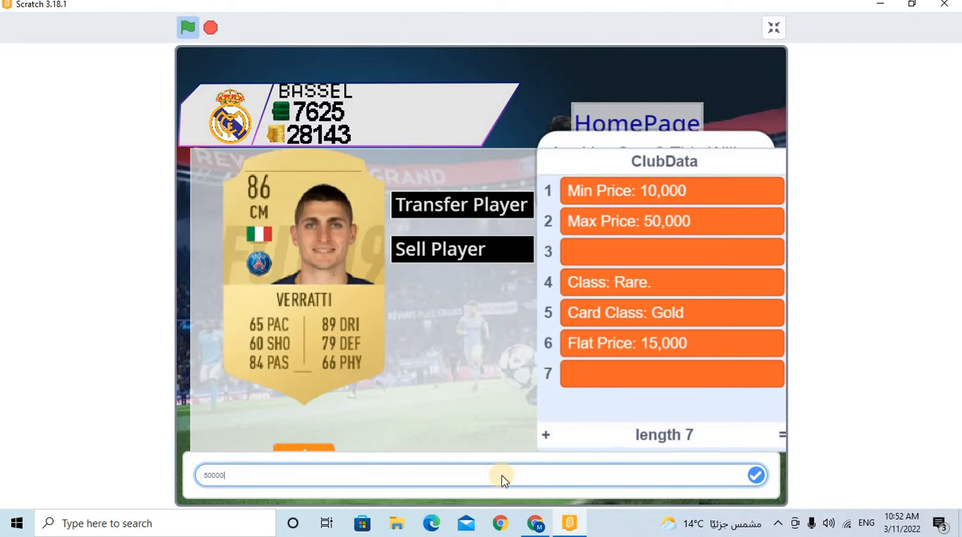
{"action": "left_click", "coordinate": [757, 475]}
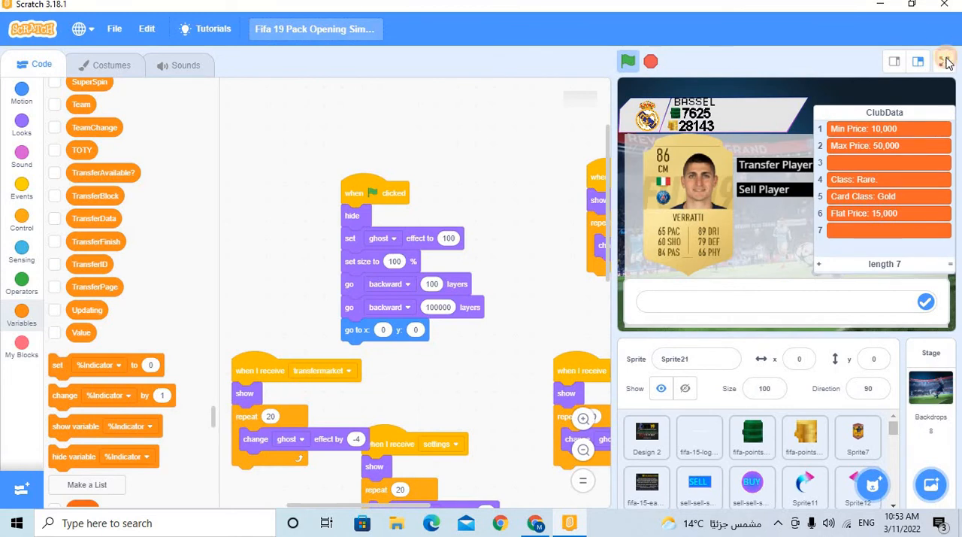
{"action": "left_click", "coordinate": [947, 62]}
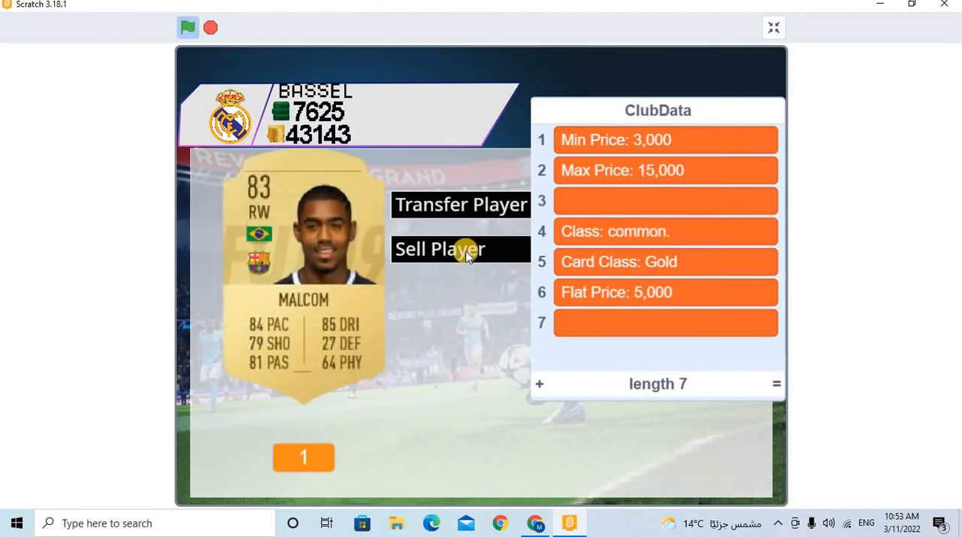
Sell Malcom and Moreno from the club, confirming each sale with 'y'.
{"action": "left_click", "coordinate": [439, 250]}
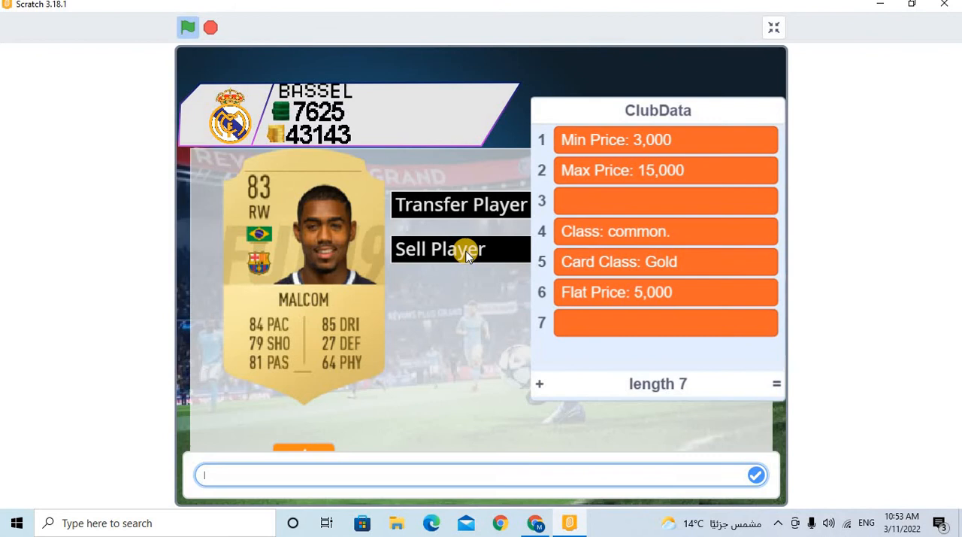
{"action": "type", "text": "y"}
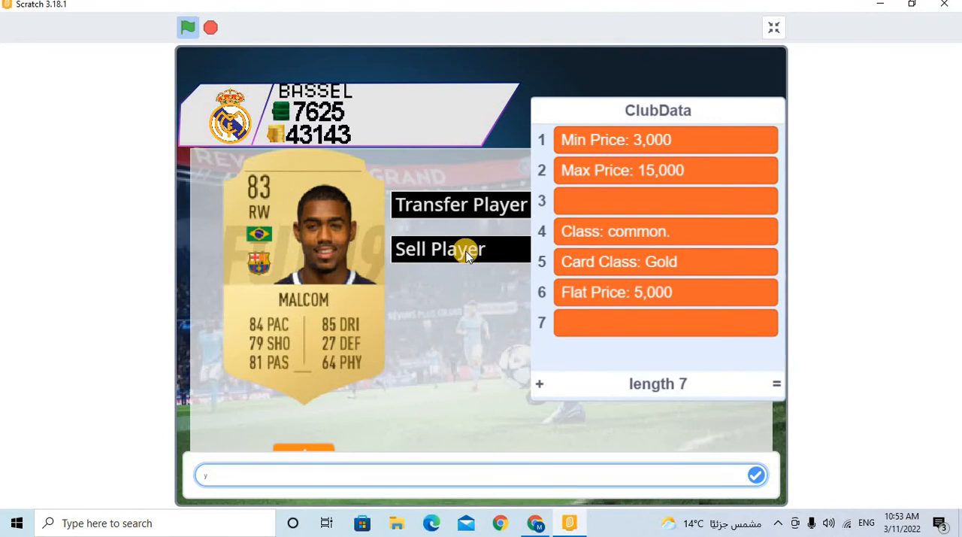
{"action": "left_click", "coordinate": [757, 475]}
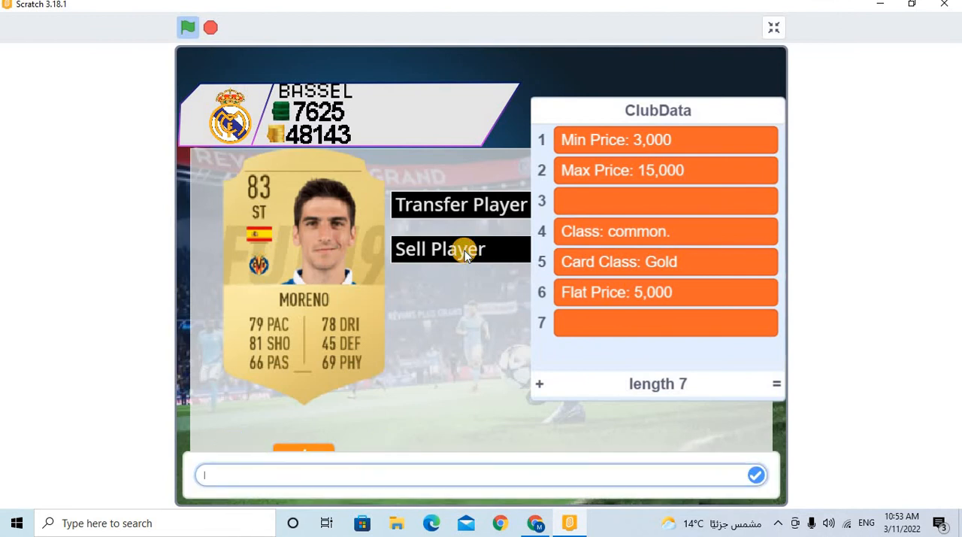
{"action": "type", "text": "y"}
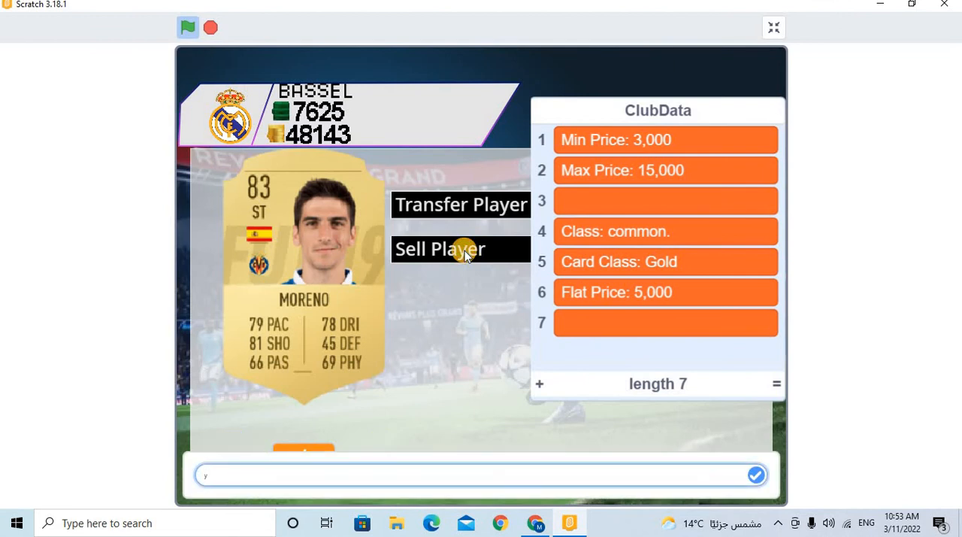
{"action": "left_click", "coordinate": [755, 475]}
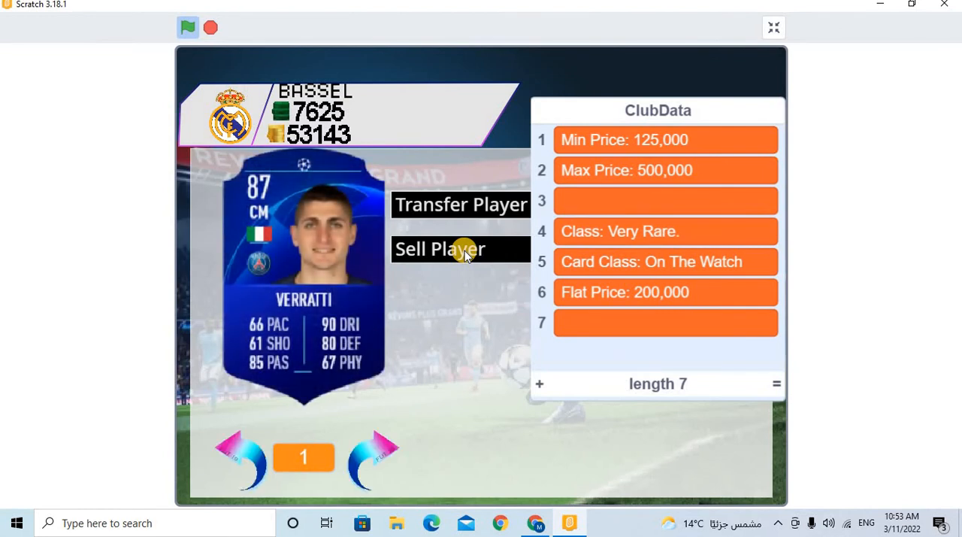
{"action": "mouse_move", "coordinate": [367, 277]}
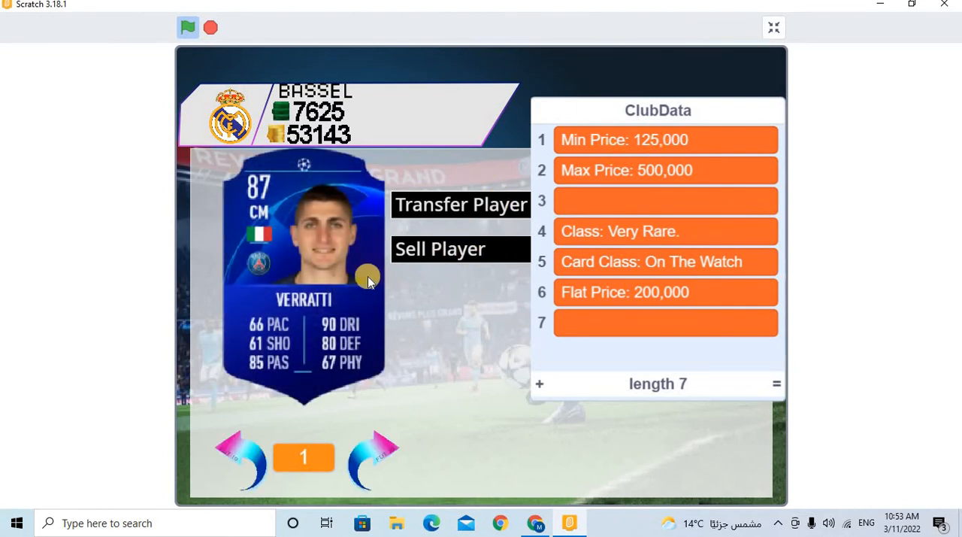
{"action": "mouse_move", "coordinate": [238, 140]}
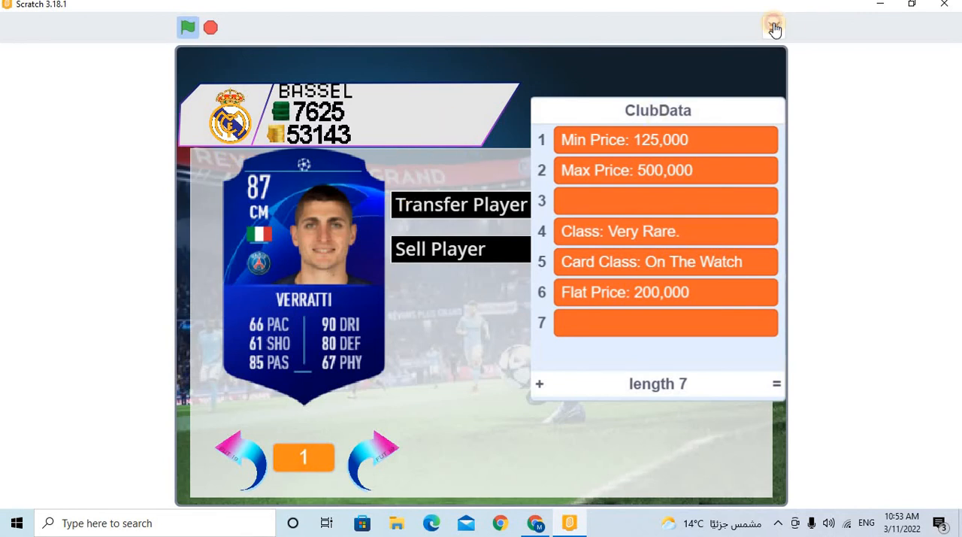
Leave the full-screen game view.
{"action": "left_click", "coordinate": [773, 27]}
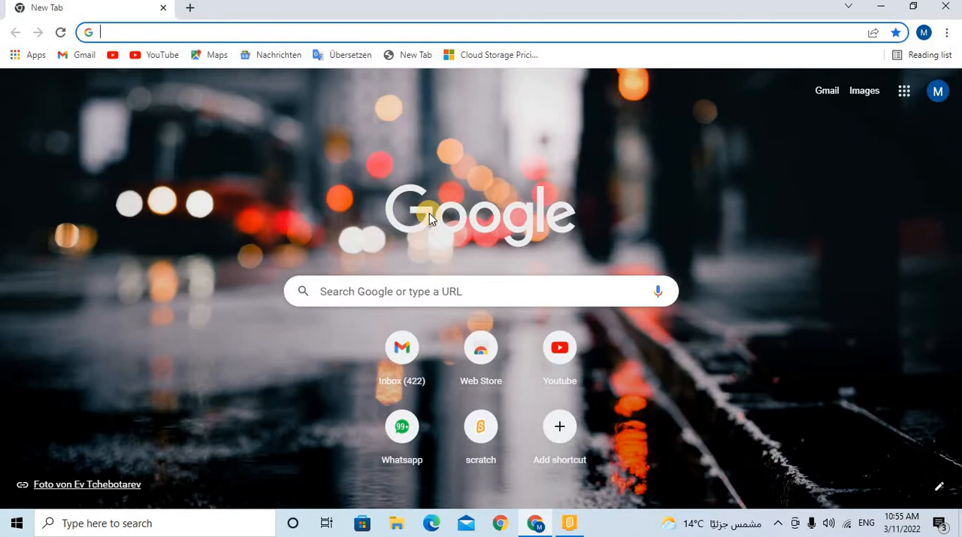
Google 'scratch game' and open the 'Explore - Scratch' result.
{"action": "left_click", "coordinate": [481, 292]}
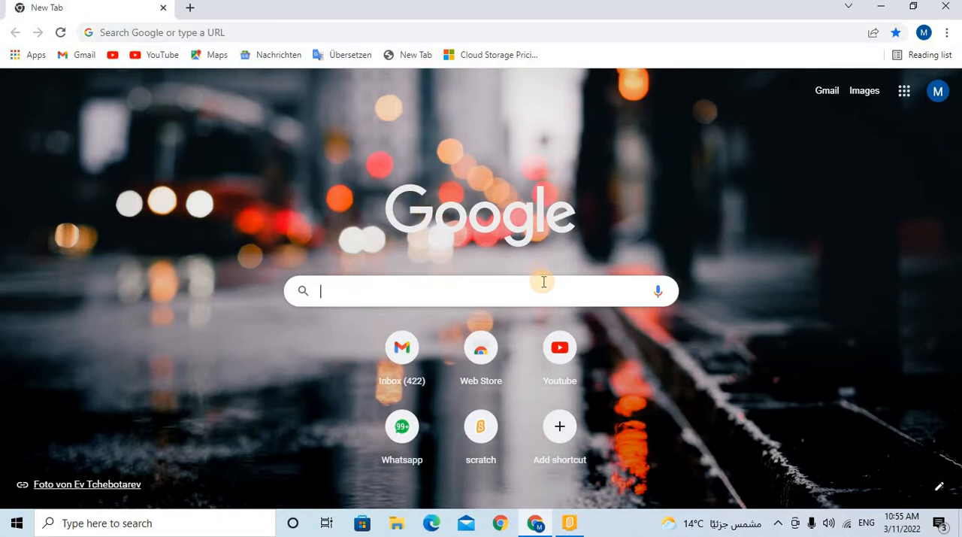
{"action": "left_click", "coordinate": [482, 292]}
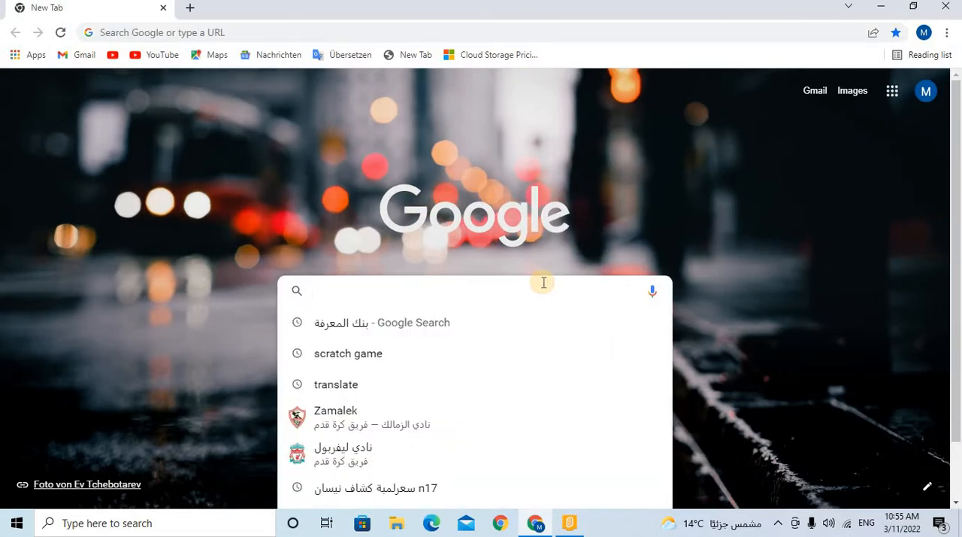
{"action": "left_click", "coordinate": [347, 353]}
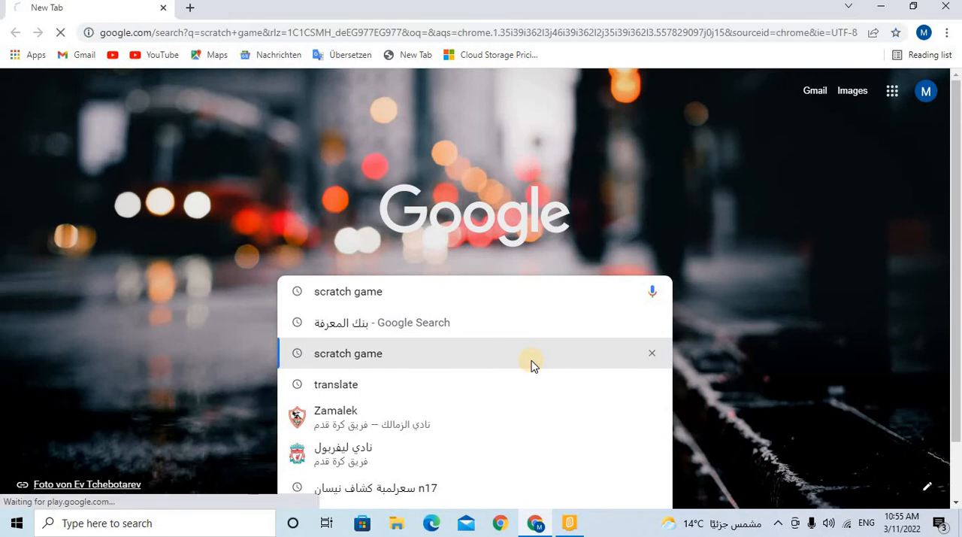
{"action": "left_click", "coordinate": [349, 354]}
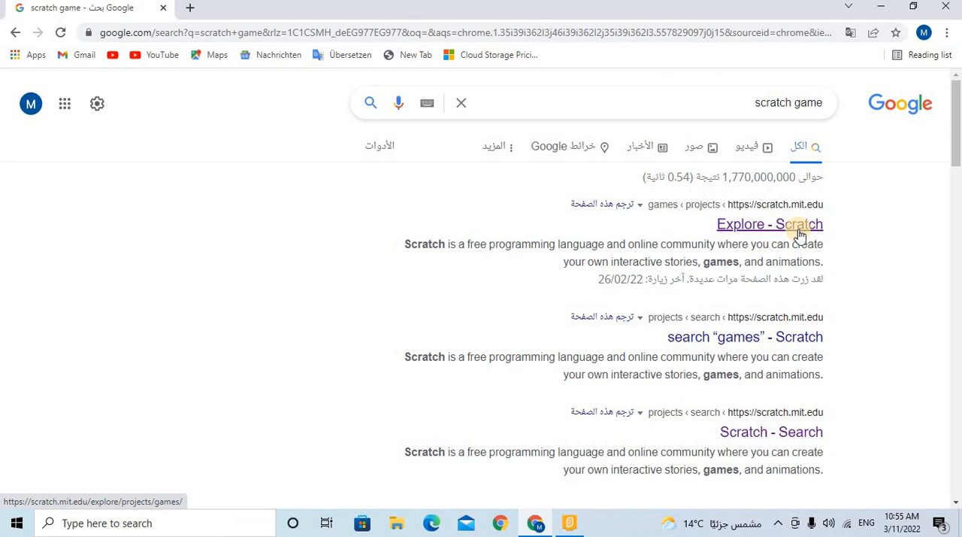
{"action": "left_click", "coordinate": [770, 224]}
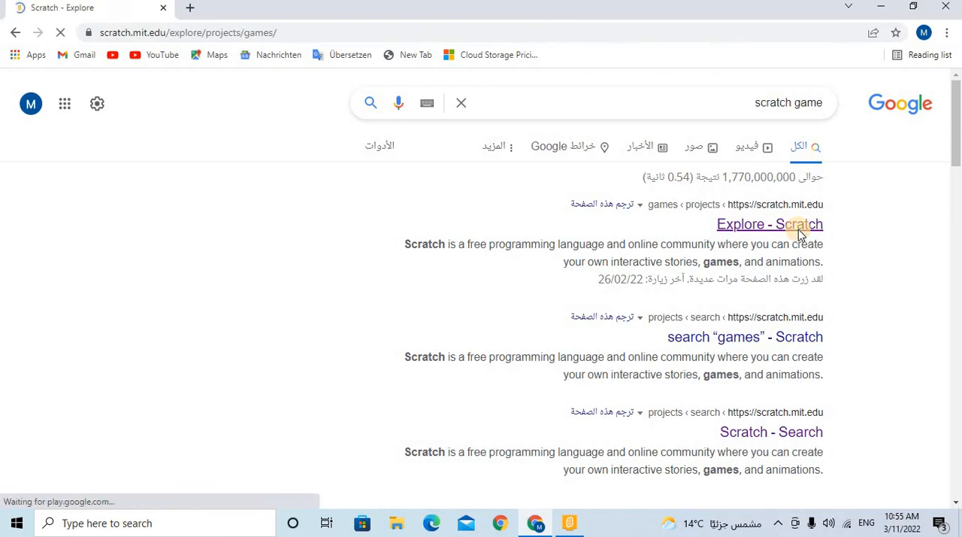
{"action": "left_click", "coordinate": [770, 224]}
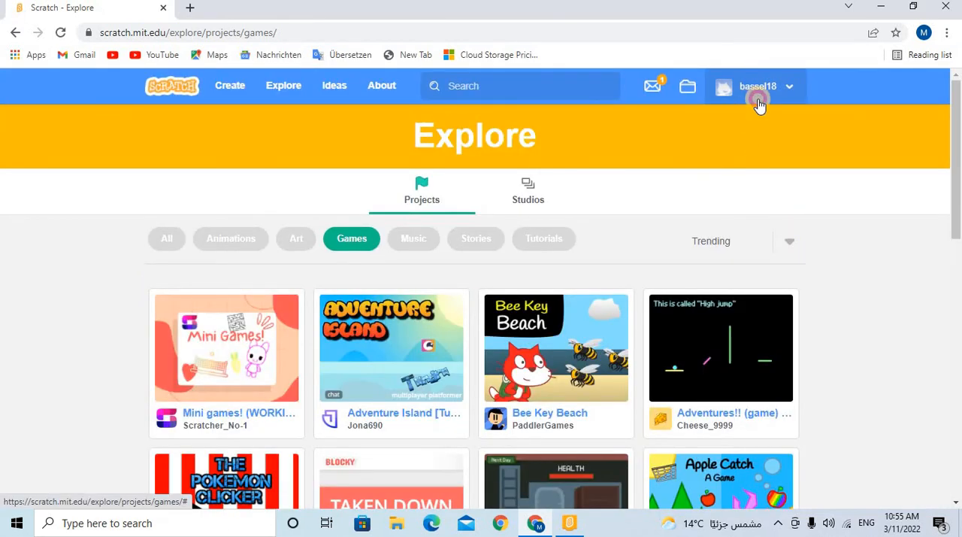
Search Scratch for 'fifa 19' and open the Fifa 19 Pack Opening Simulator! project.
{"action": "left_click", "coordinate": [758, 85]}
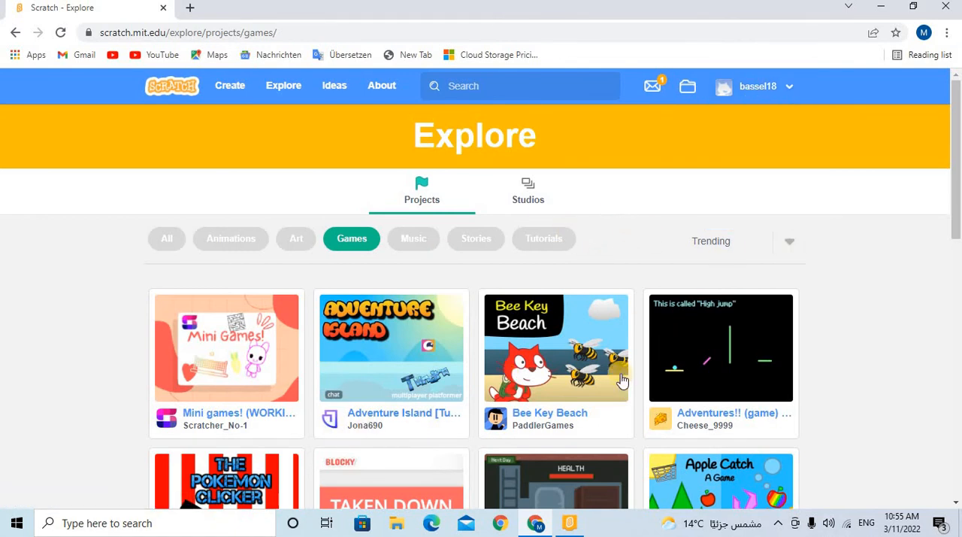
{"action": "left_click", "coordinate": [500, 86]}
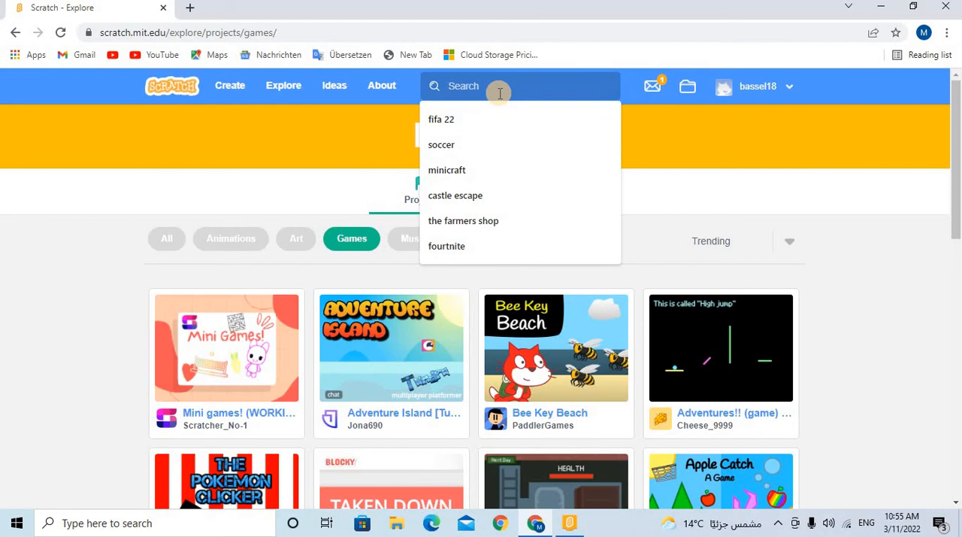
{"action": "type", "text": "fifa 19"}
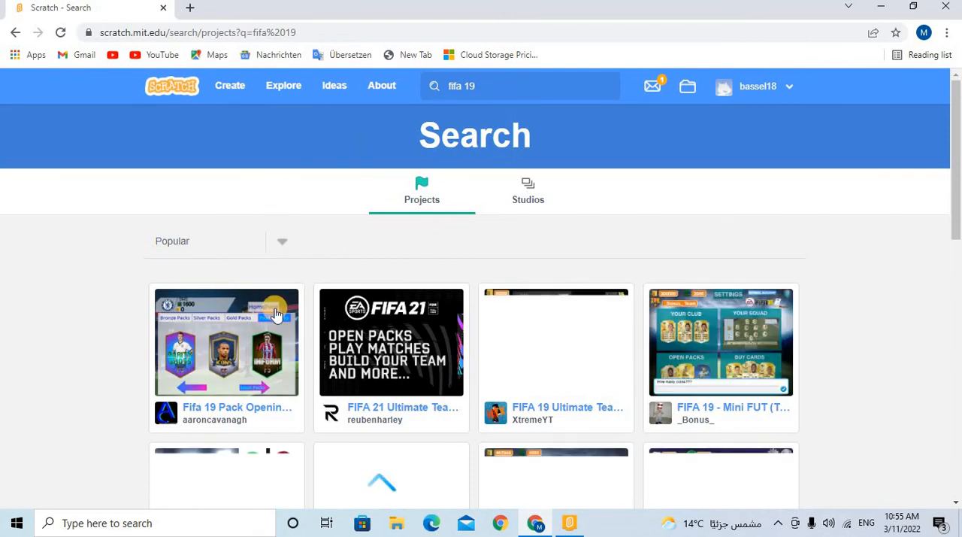
{"action": "left_click", "coordinate": [226, 342]}
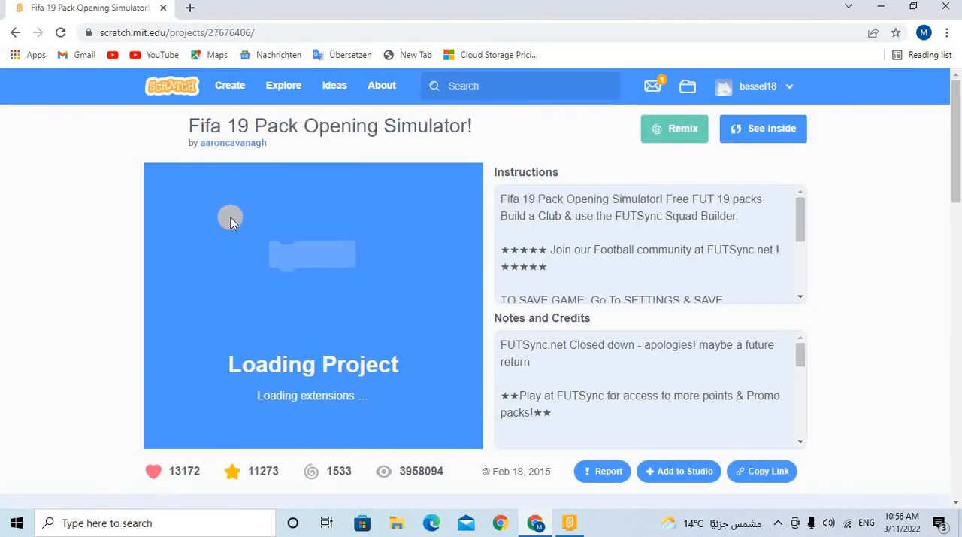
{"action": "mouse_move", "coordinate": [231, 427]}
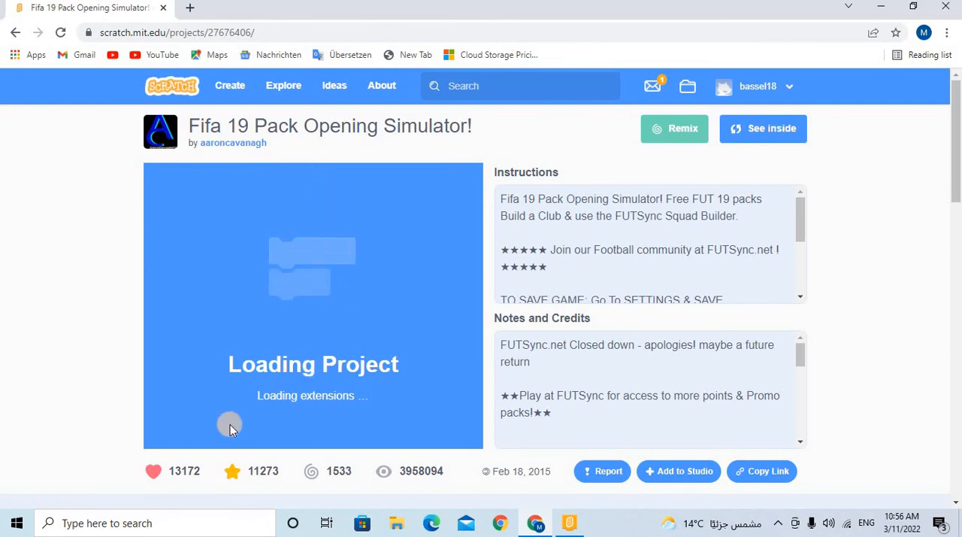
{"action": "mouse_move", "coordinate": [424, 284]}
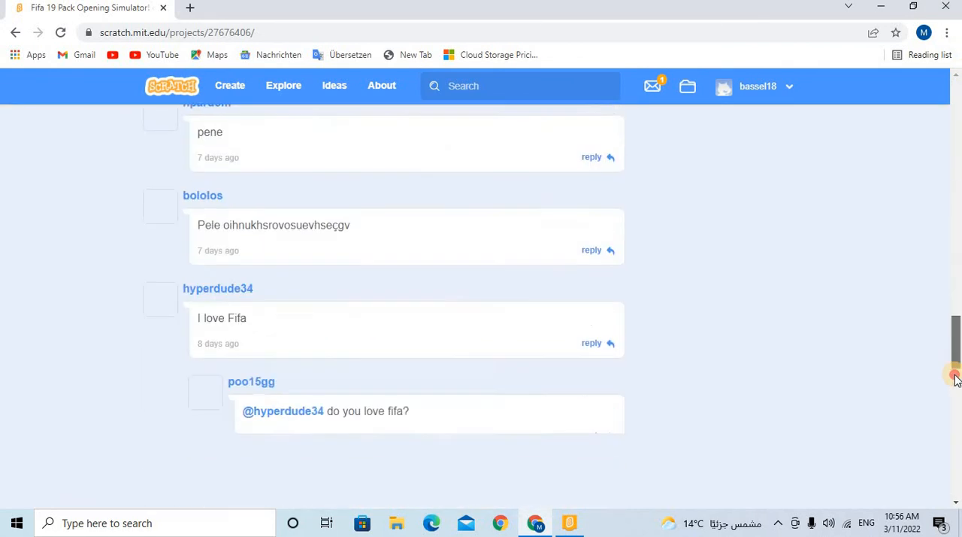
Scroll down the project page to browse its comments.
{"action": "scroll", "scroll_direction": "down", "scroll_amount": 3}
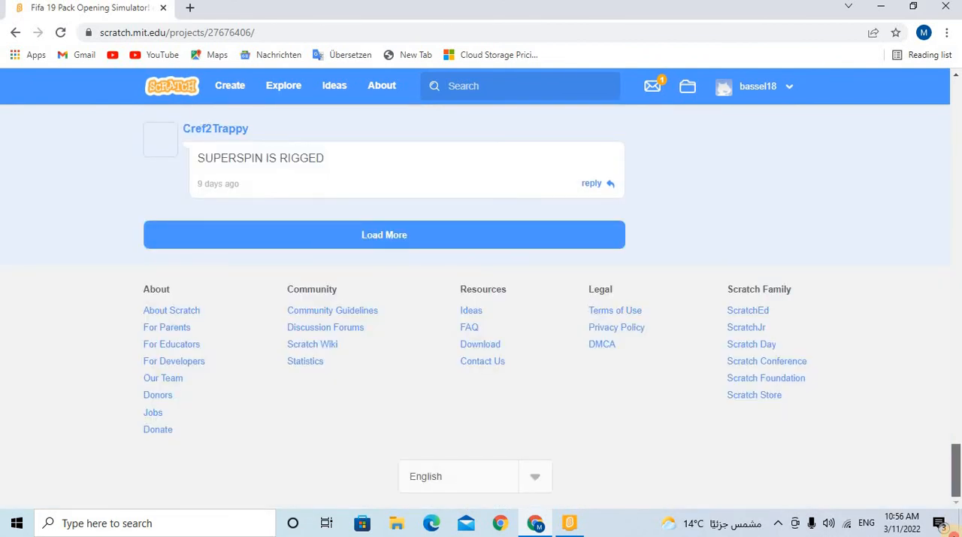
{"action": "left_click", "coordinate": [385, 235]}
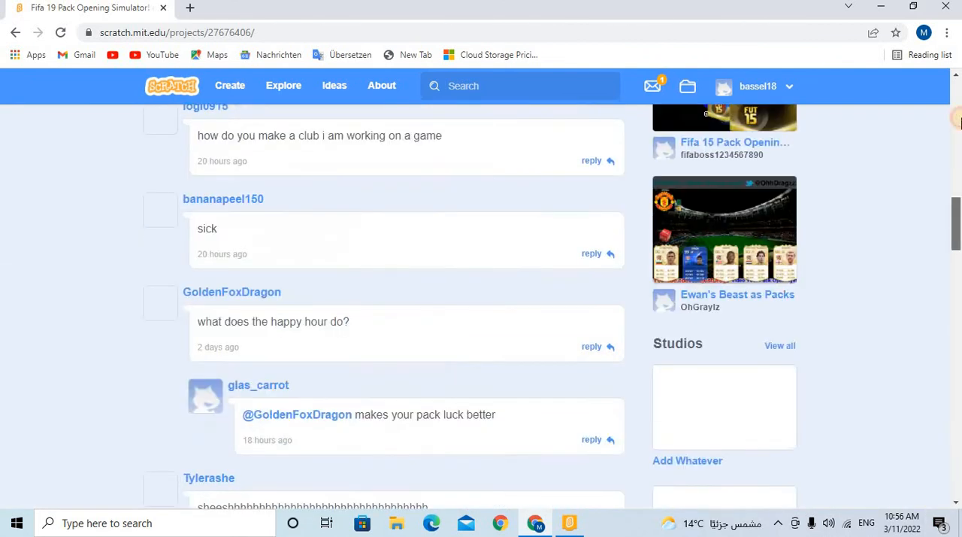
{"action": "scroll", "scroll_direction": "down", "scroll_amount": 3}
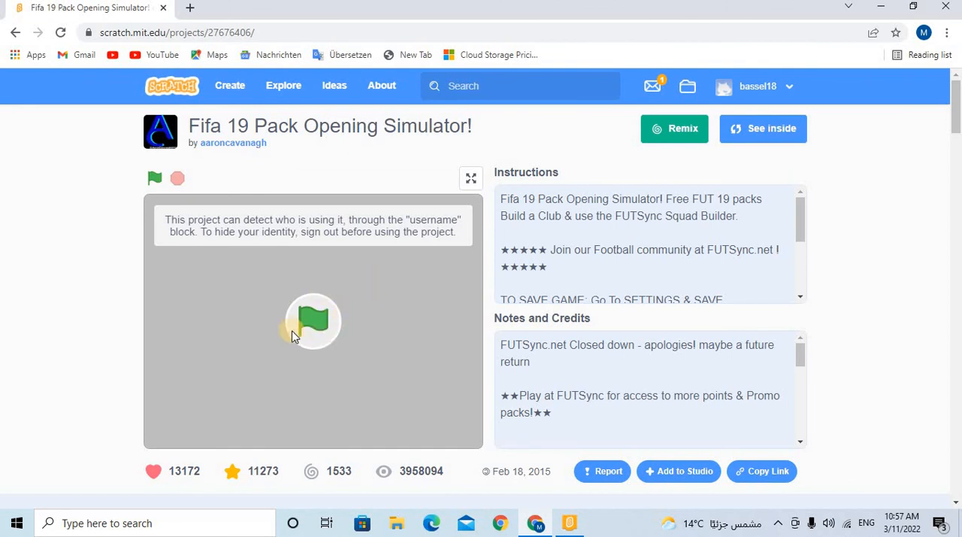
Run the online game with the green flag and open it with See inside.
{"action": "left_click", "coordinate": [313, 322]}
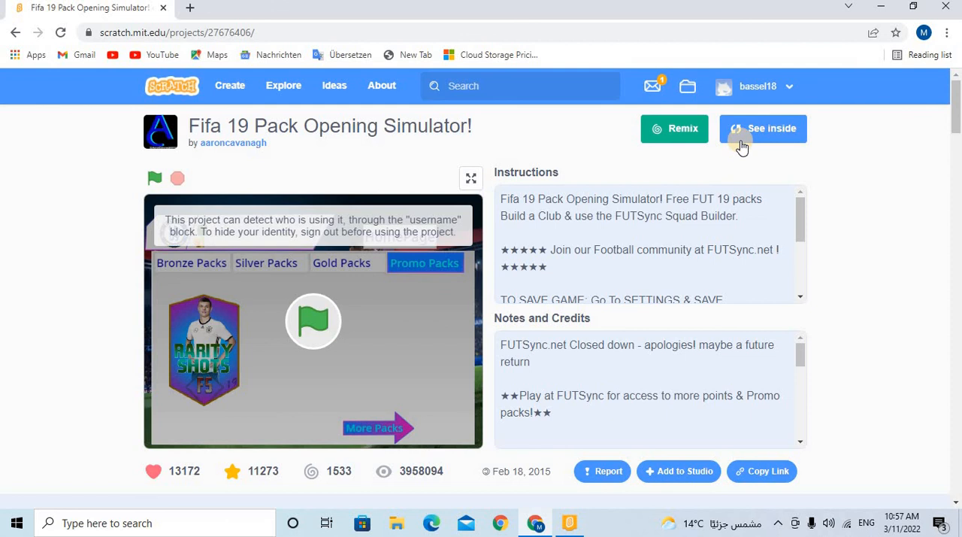
{"action": "left_click", "coordinate": [763, 128]}
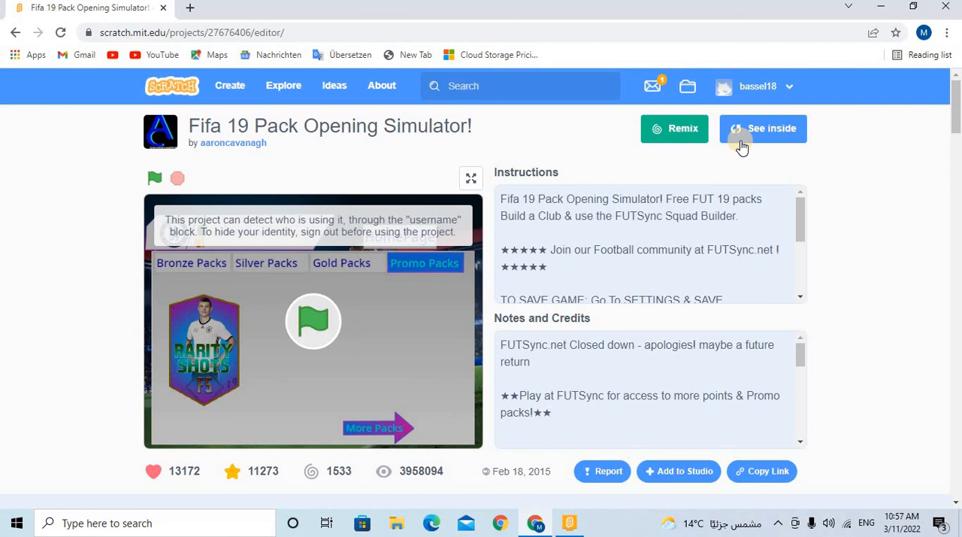
{"action": "left_click", "coordinate": [764, 128]}
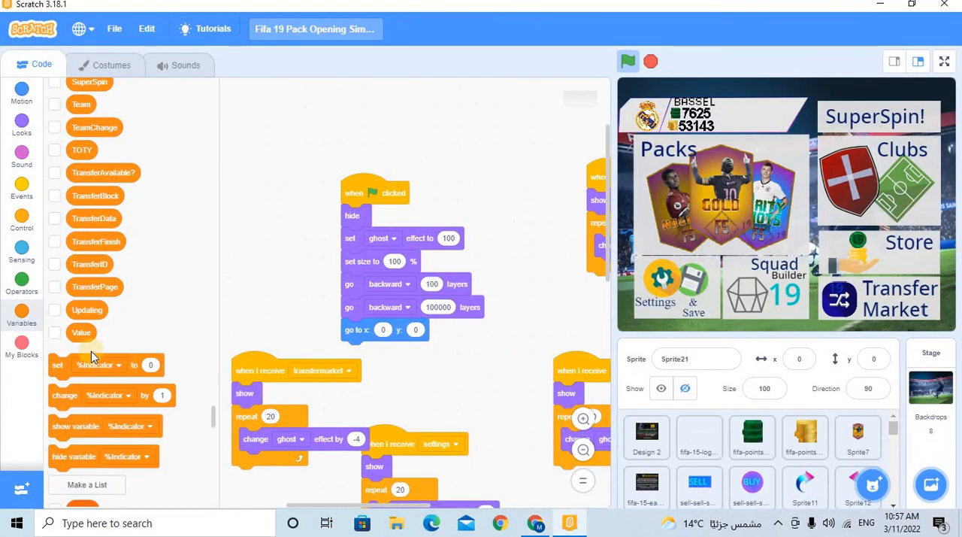
{"action": "mouse_move", "coordinate": [210, 344]}
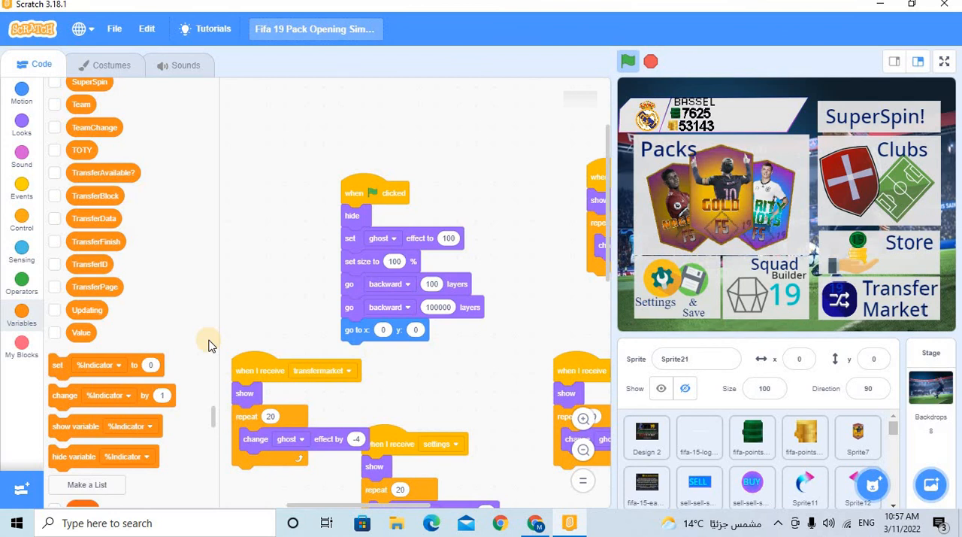
{"action": "mouse_move", "coordinate": [382, 188]}
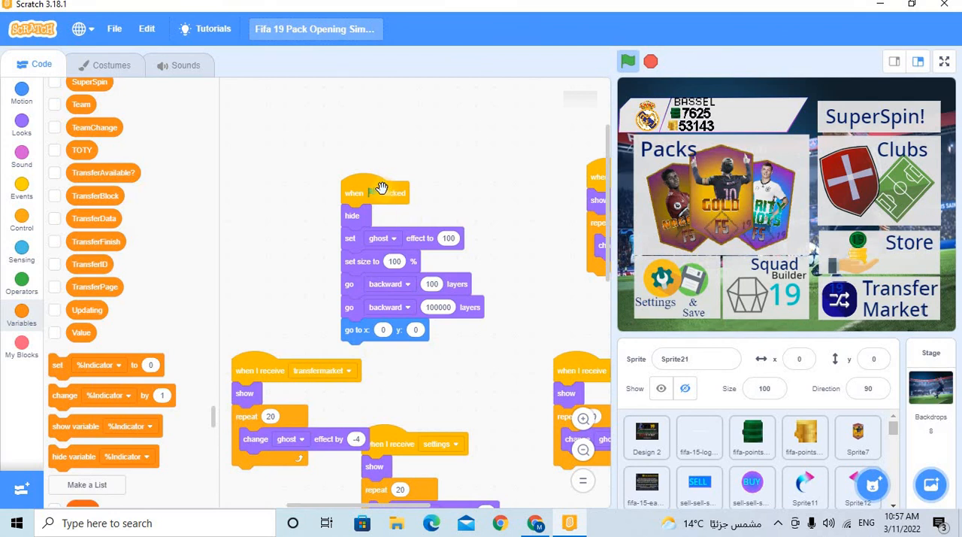
{"action": "mouse_move", "coordinate": [463, 277]}
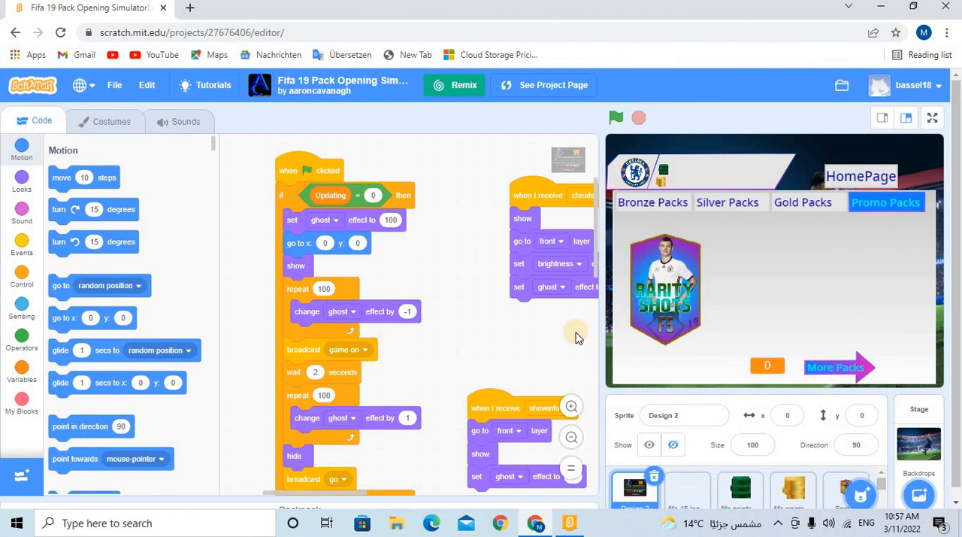
{"action": "mouse_move", "coordinate": [564, 499]}
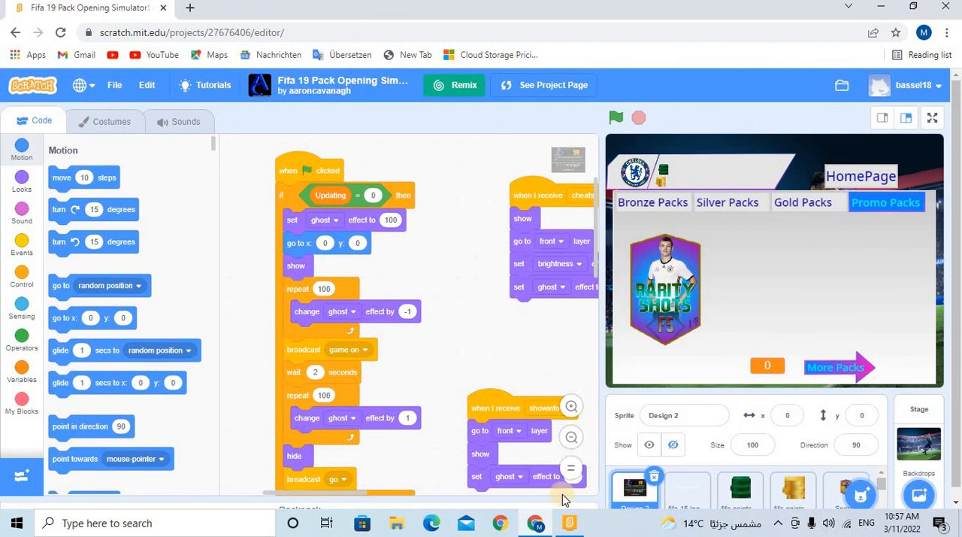
{"action": "mouse_move", "coordinate": [584, 421]}
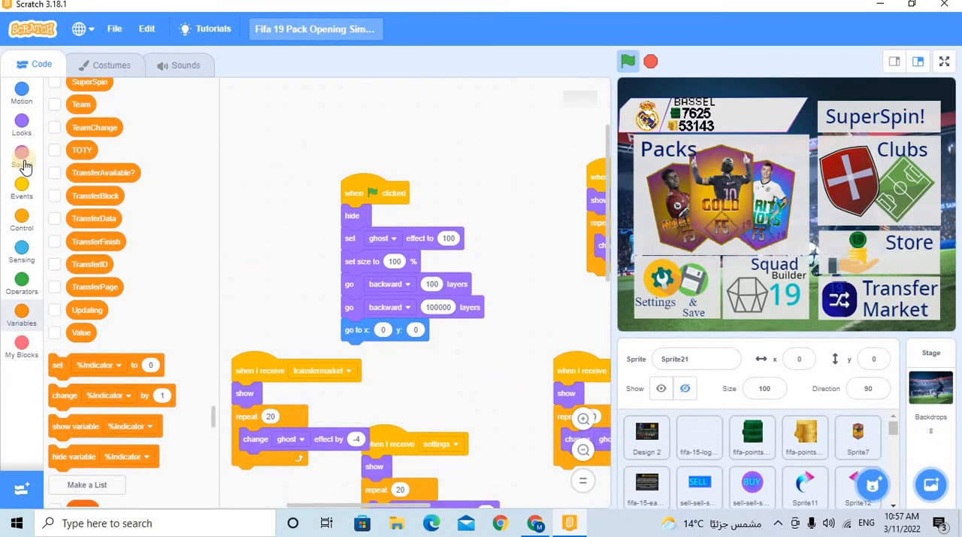
Show the Events block category in the local editor's palette.
{"action": "left_click", "coordinate": [21, 186]}
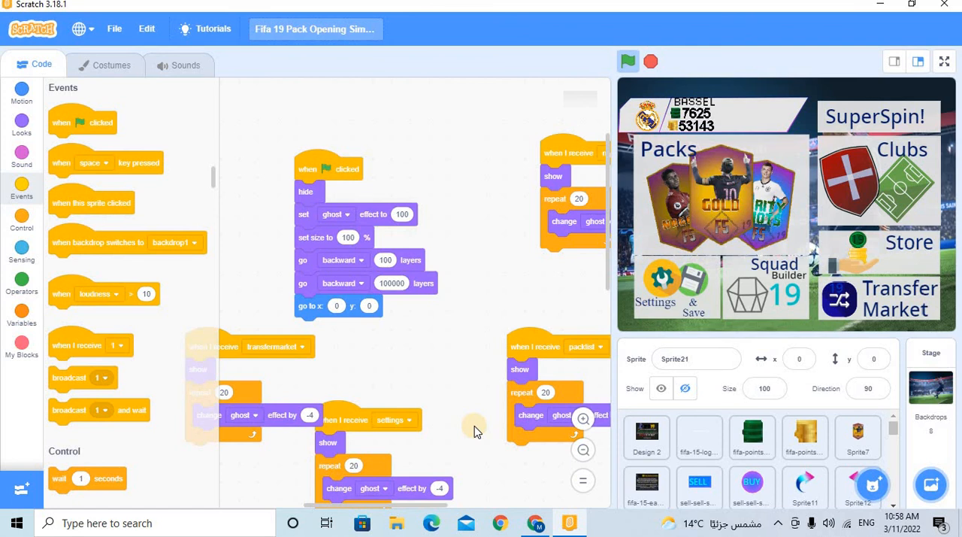
{"action": "mouse_move", "coordinate": [464, 304]}
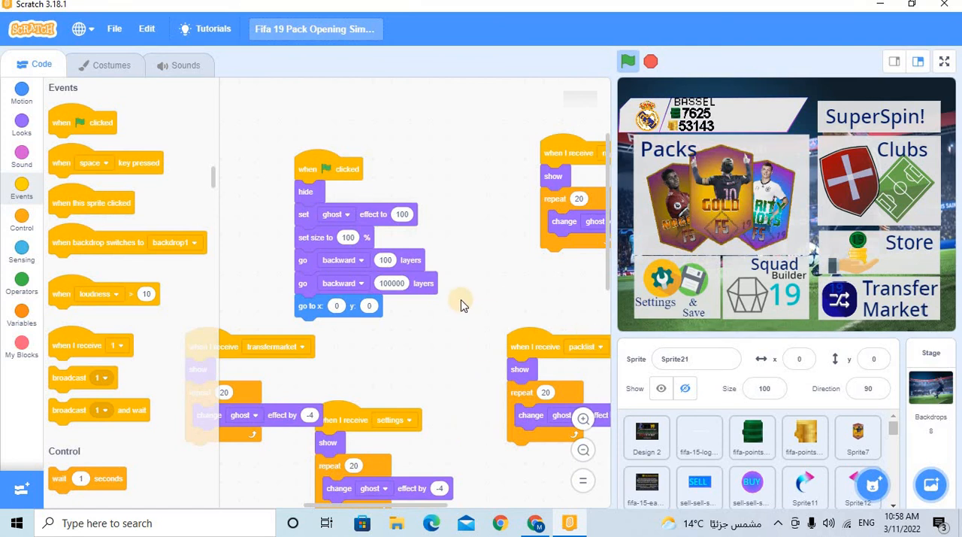